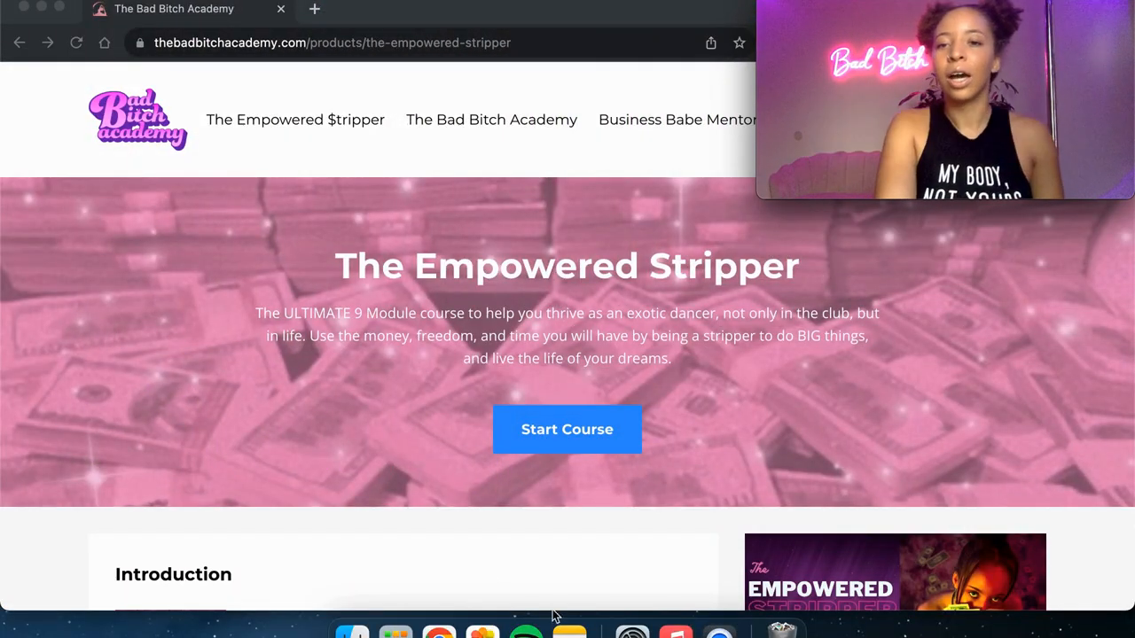
{"action": "mouse_move", "coordinate": [657, 538]}
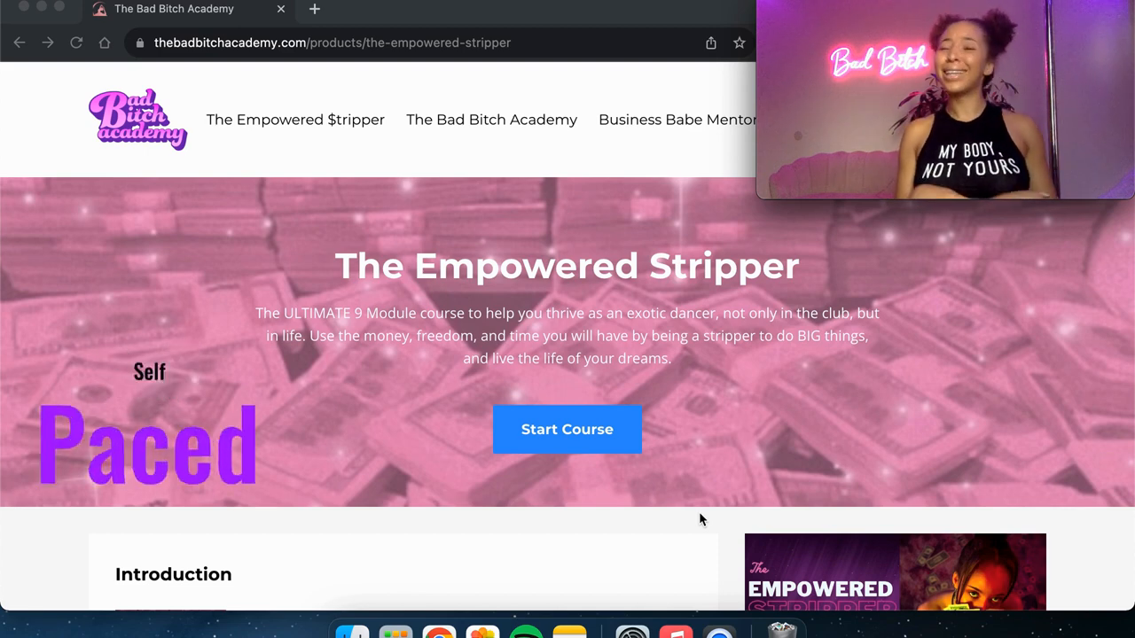
- Scroll past the Introduction to Module 1: Strip Club 101, Module 2: Ground Rules and the instructor bio
{"action": "scroll", "scroll_direction": "down", "scroll_amount": 3}
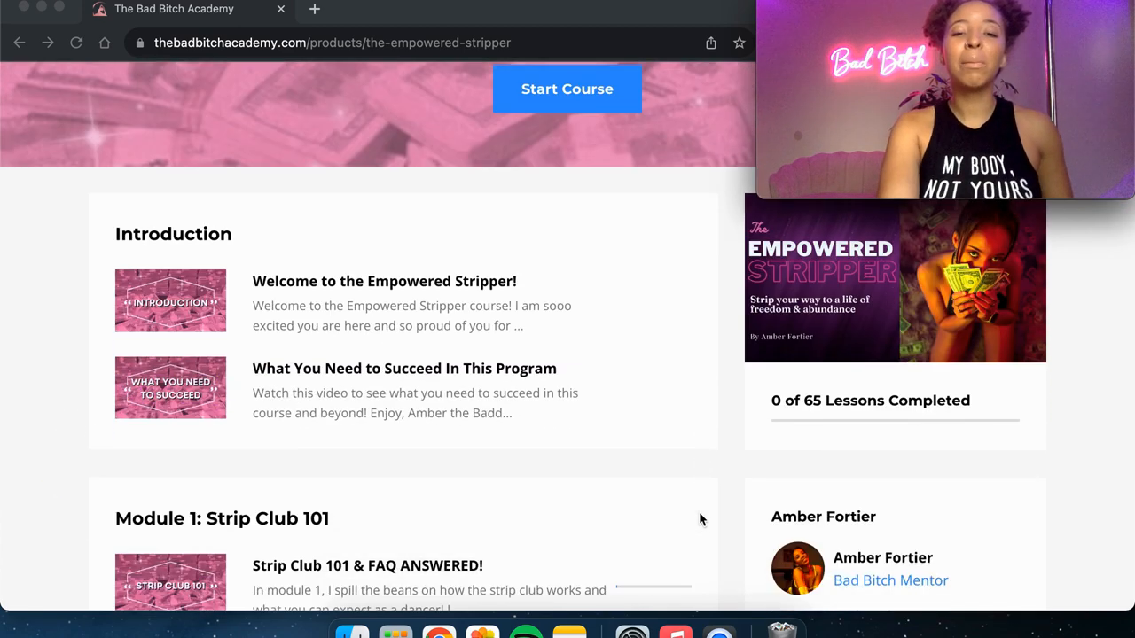
{"action": "scroll", "scroll_direction": "up", "scroll_amount": 3}
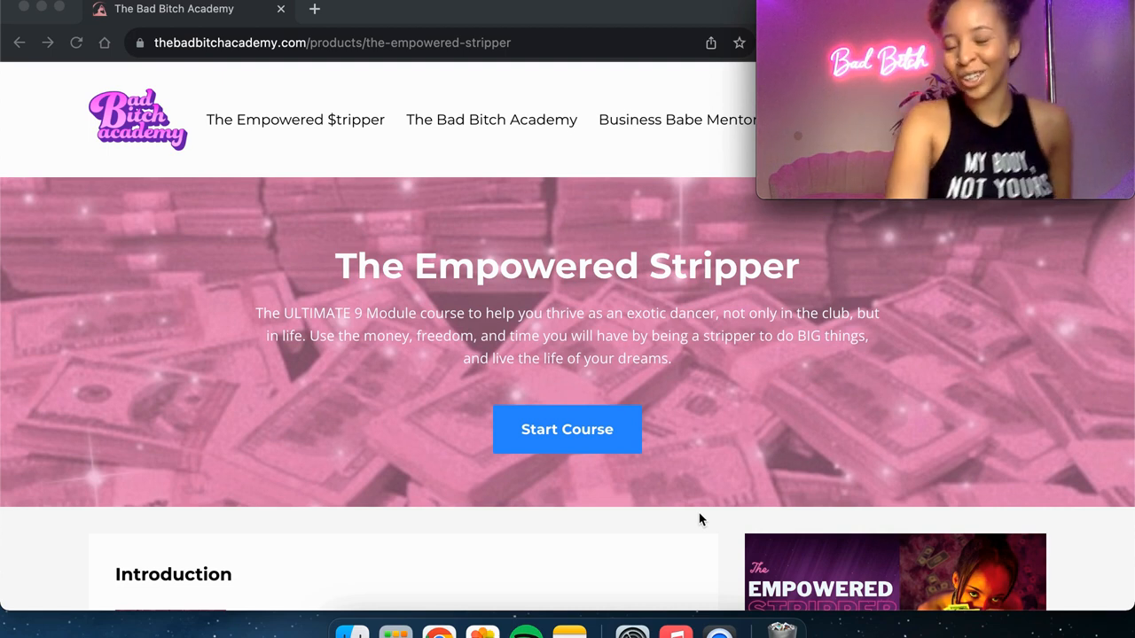
{"action": "scroll", "scroll_direction": "down", "scroll_amount": 3}
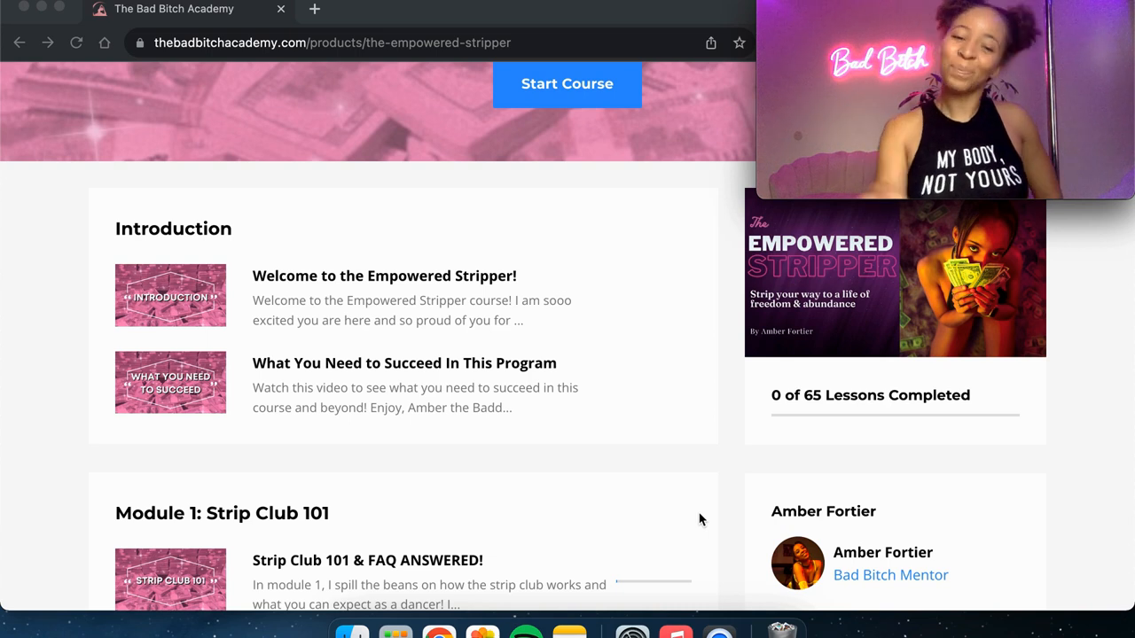
{"action": "scroll", "scroll_direction": "down", "scroll_amount": 3}
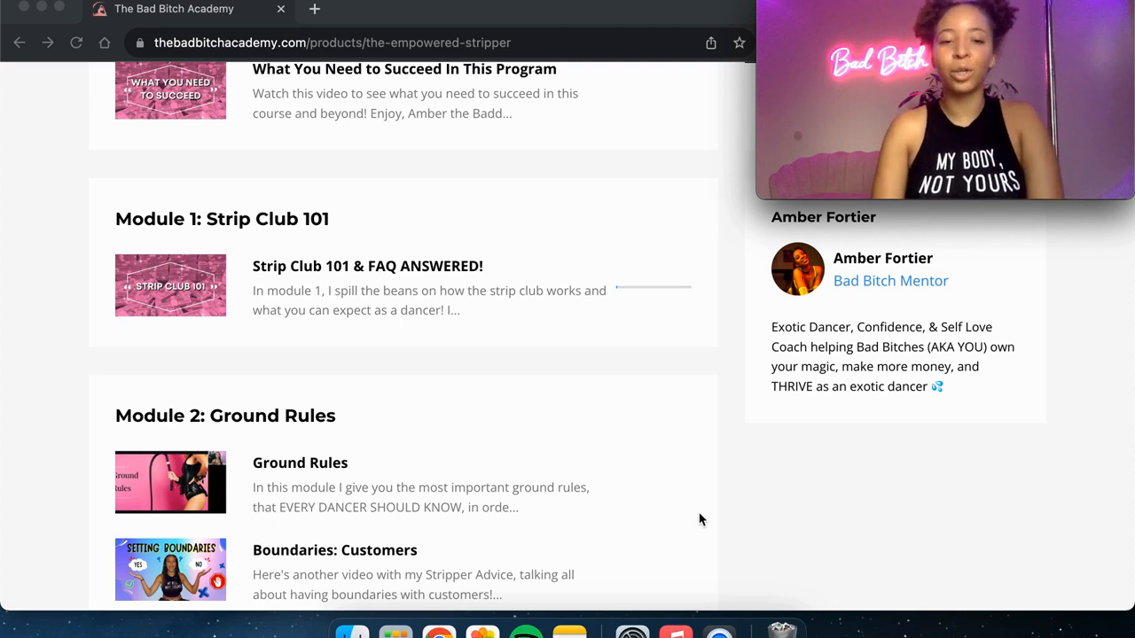
- Scroll to show all five Module 2 lessons, including safety tips and hard truths
{"action": "scroll", "scroll_direction": "down", "scroll_amount": 3}
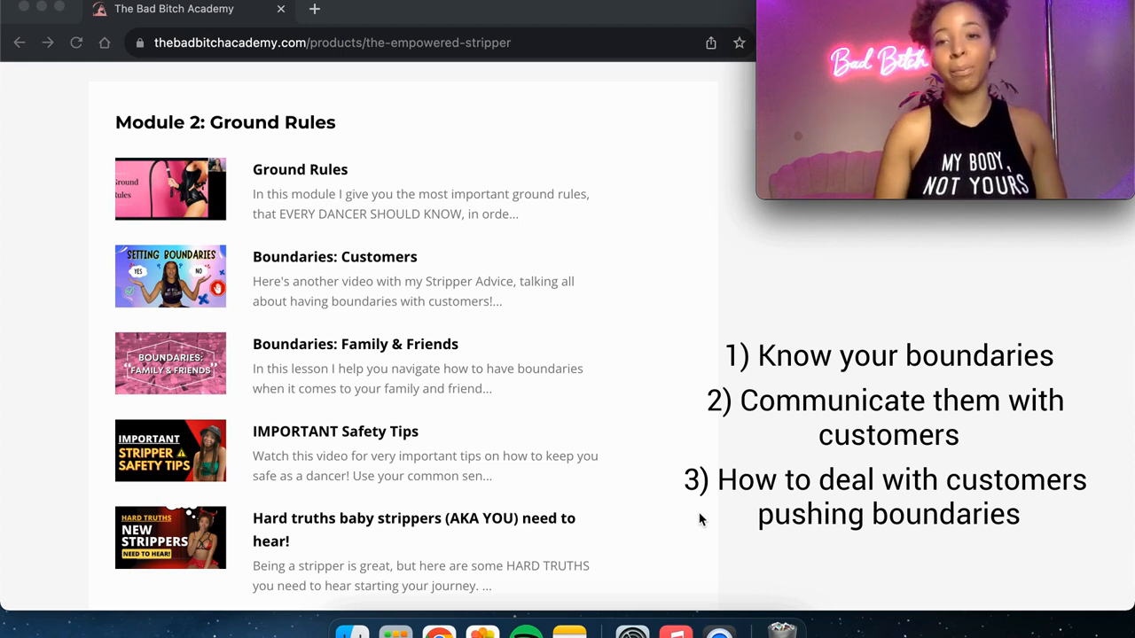
- Scroll past Module 2 to Module 3: Create Your Stripper Persona and Alter Ego and its lesson
{"action": "scroll", "scroll_direction": "down", "scroll_amount": 3}
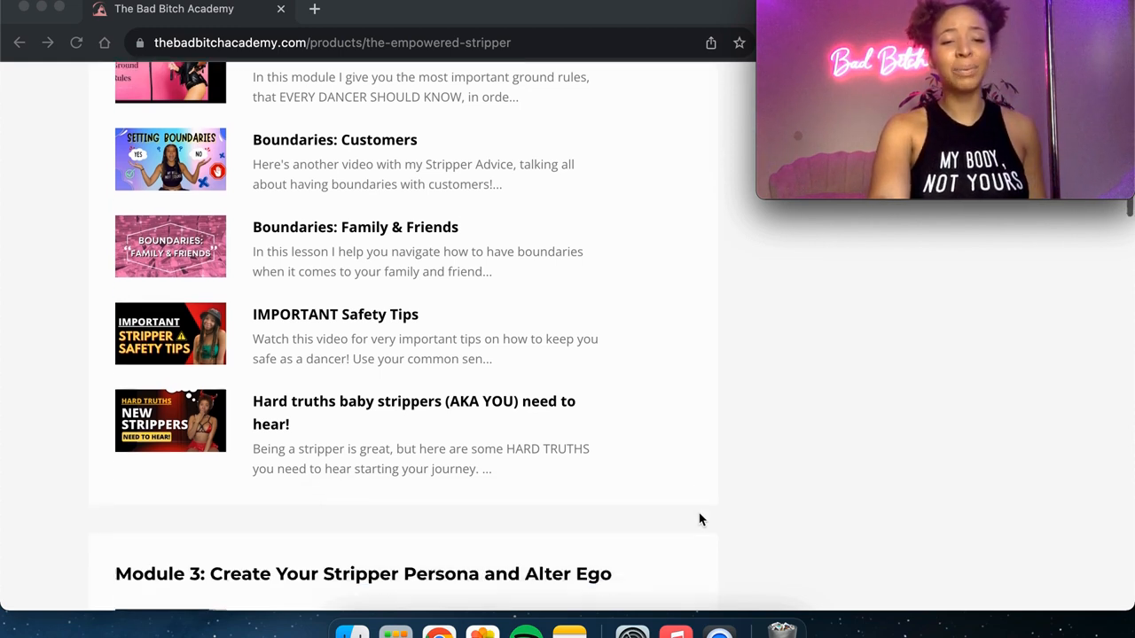
{"action": "scroll", "scroll_direction": "down", "scroll_amount": 3}
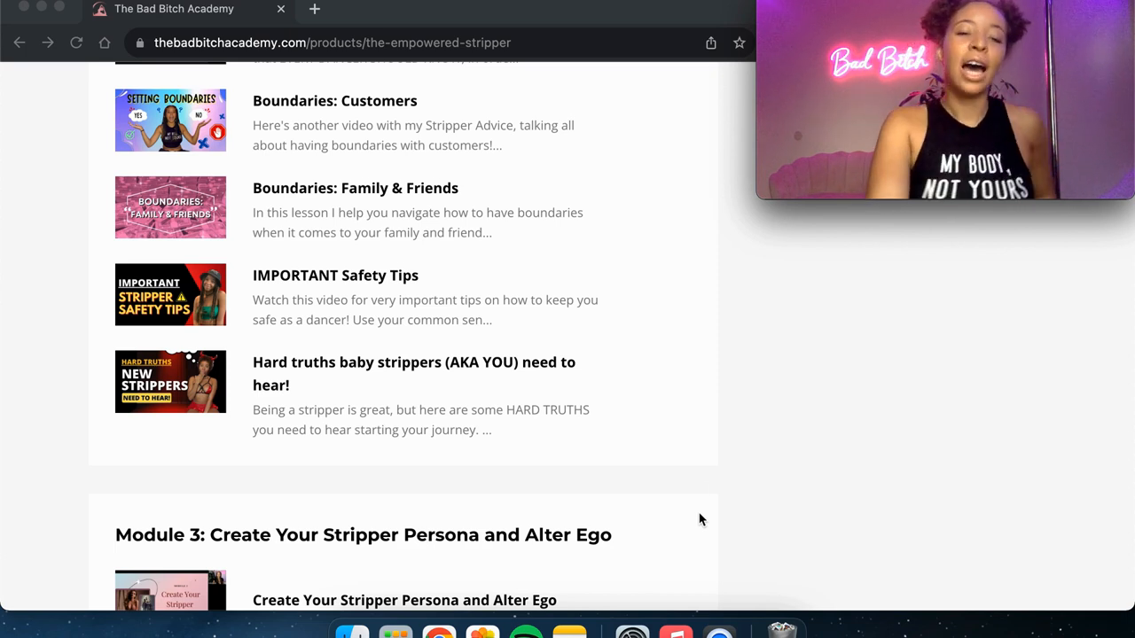
{"action": "mouse_move", "coordinate": [548, 295]}
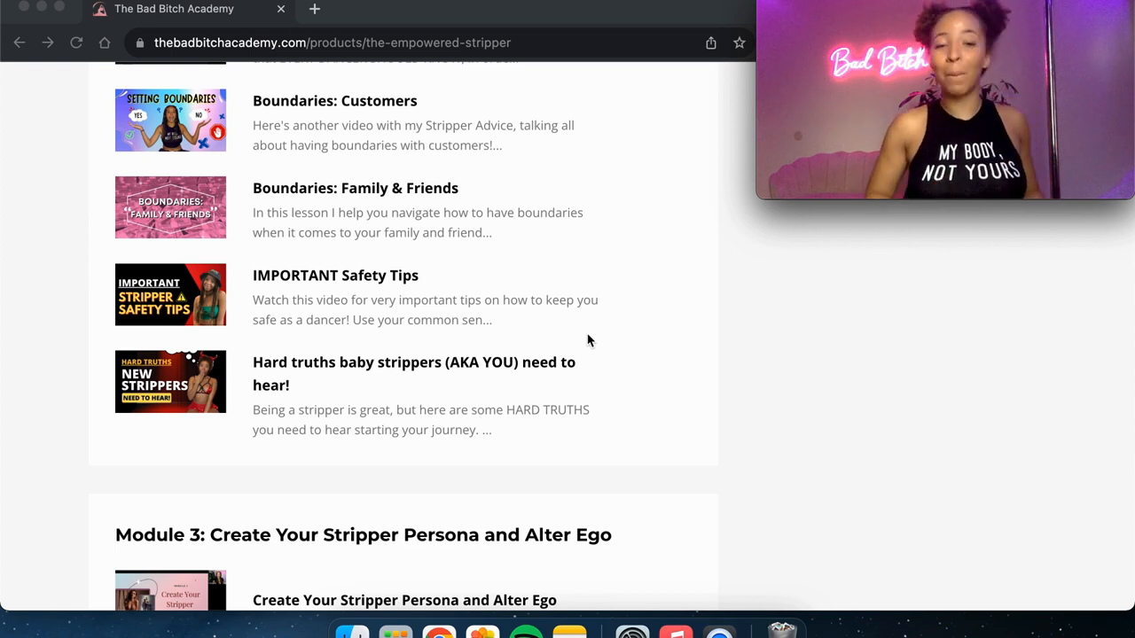
{"action": "scroll", "scroll_direction": "down", "scroll_amount": 3}
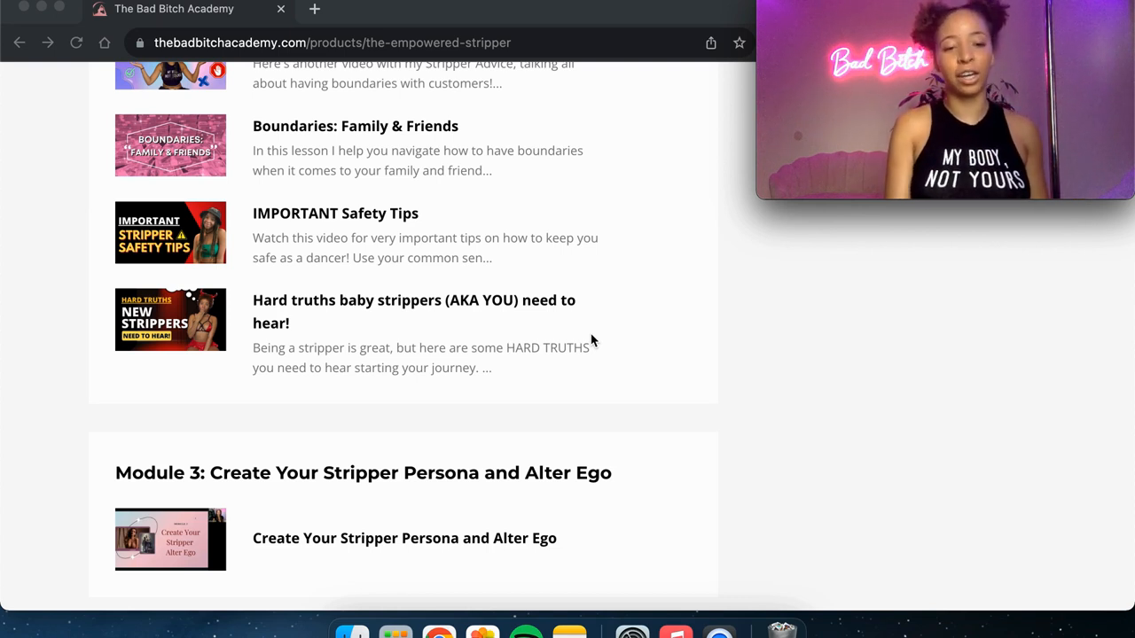
- Scroll below Module 3 to the seduction and stage dance class lessons of Module 4
{"action": "scroll", "scroll_direction": "down", "scroll_amount": 3}
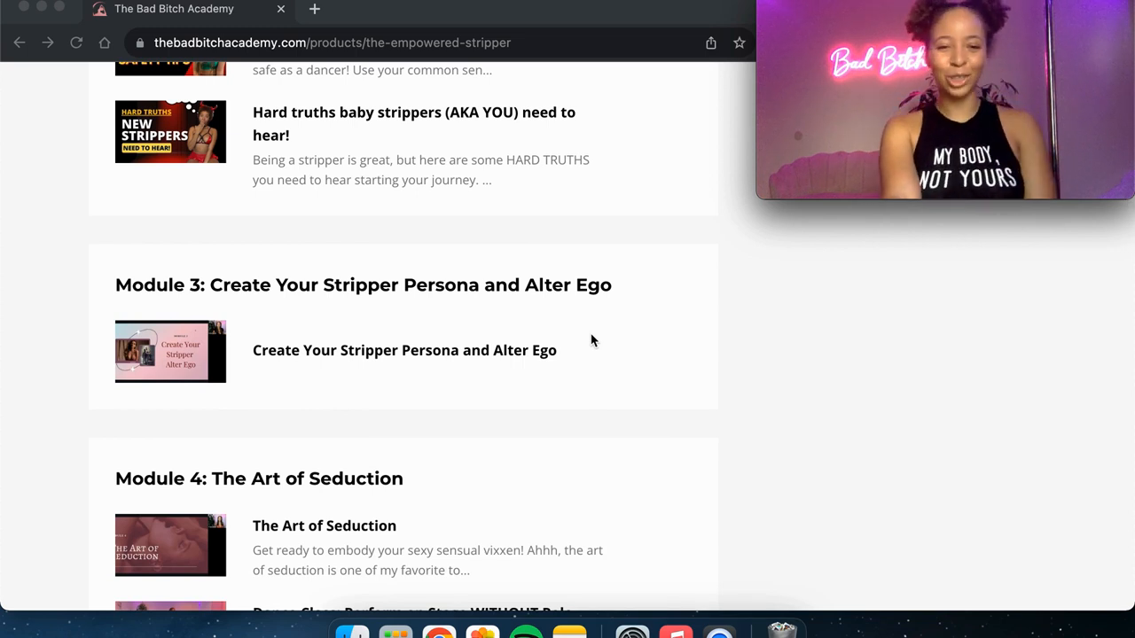
{"action": "scroll", "scroll_direction": "down", "scroll_amount": 3}
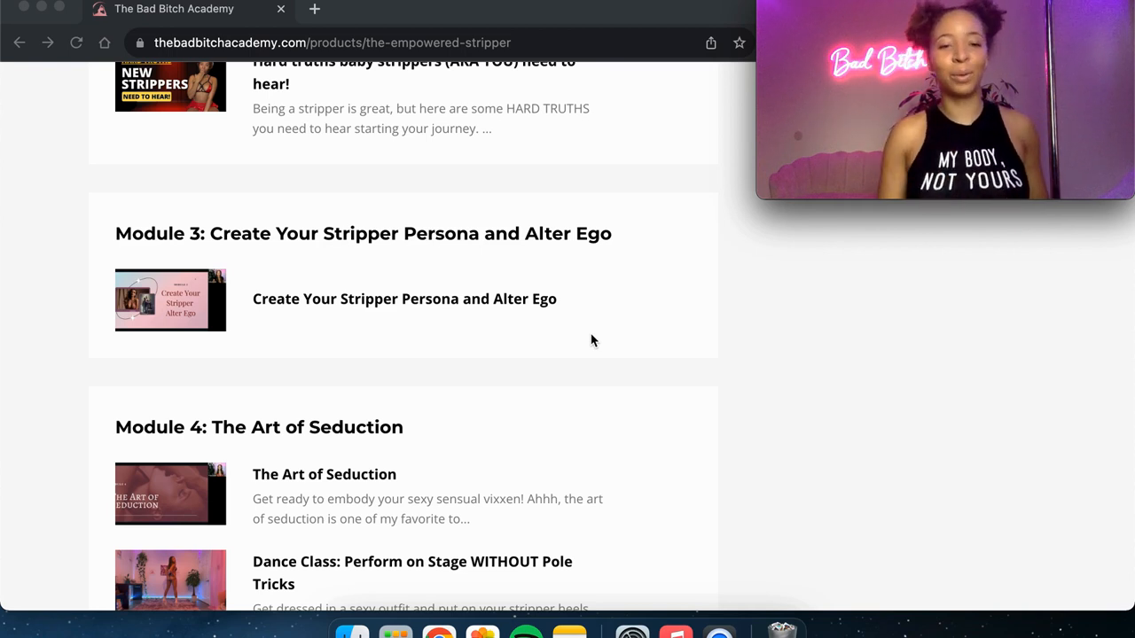
- Scroll through Module 4's remaining lessons until the Module 5: Getting Started heading and first lesson appear
{"action": "scroll", "scroll_direction": "down", "scroll_amount": 3}
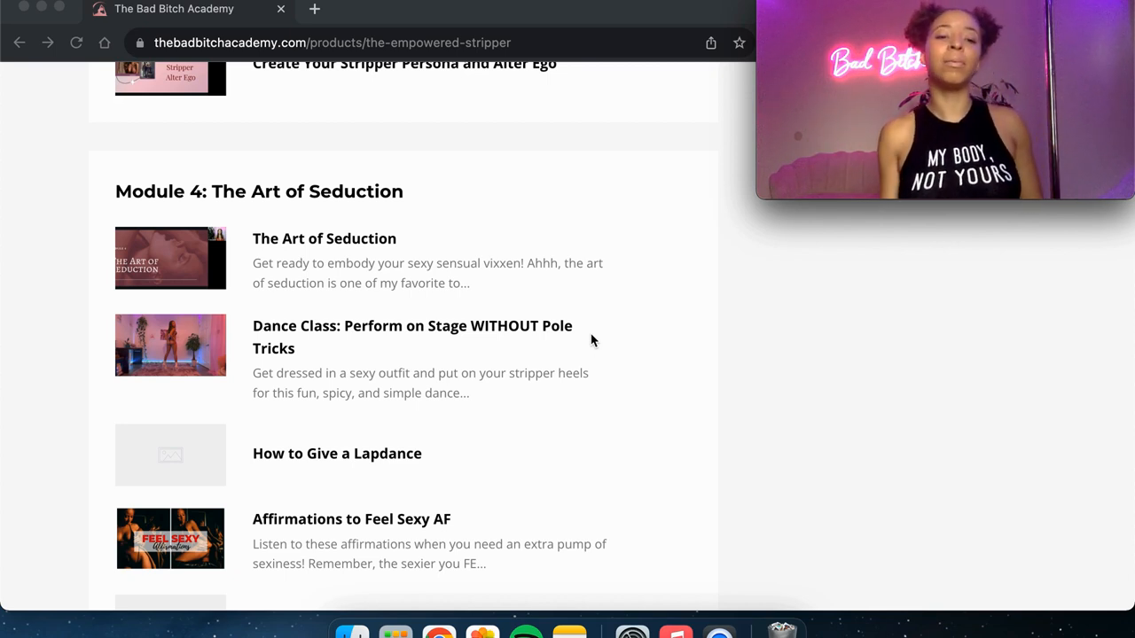
{"action": "scroll", "scroll_direction": "down", "scroll_amount": 3}
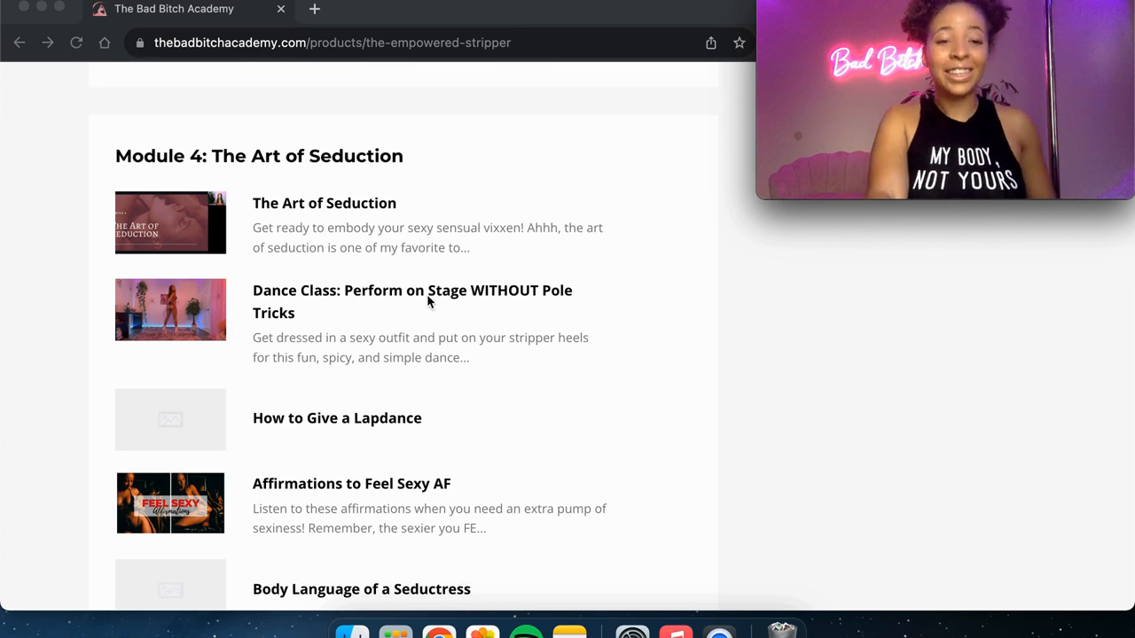
{"action": "mouse_move", "coordinate": [603, 375]}
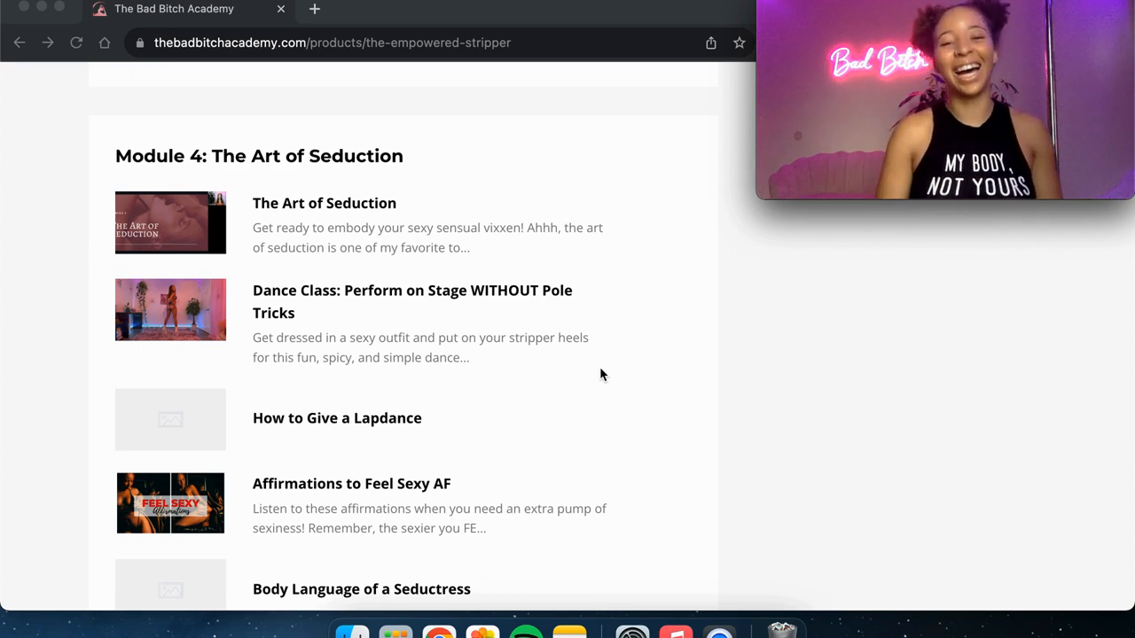
{"action": "scroll", "scroll_direction": "down", "scroll_amount": 3}
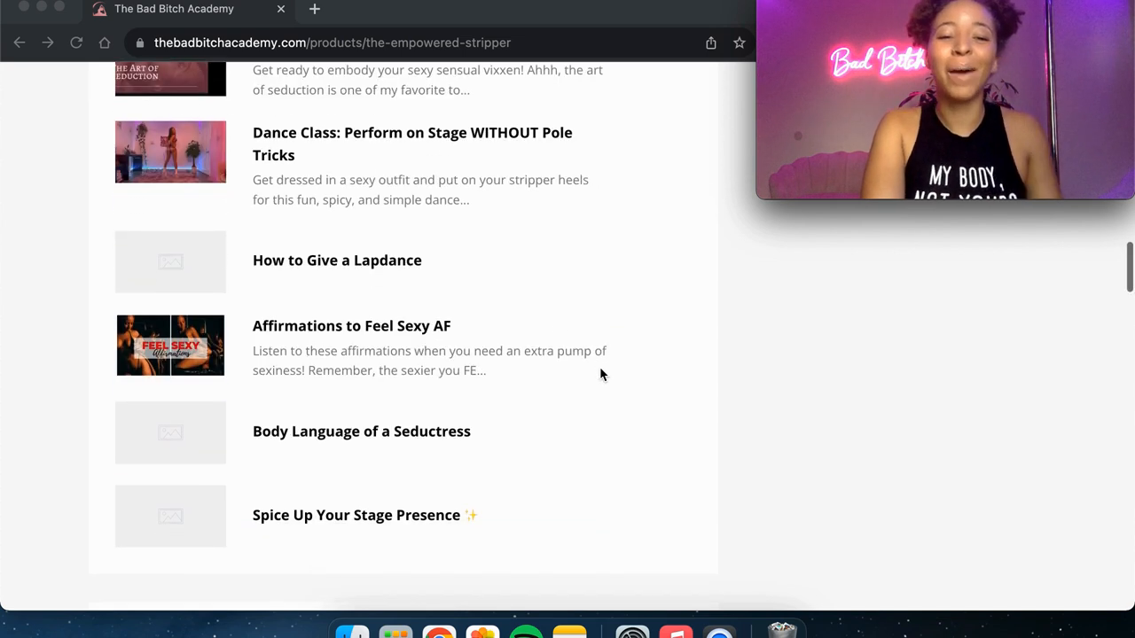
{"action": "mouse_move", "coordinate": [507, 263]}
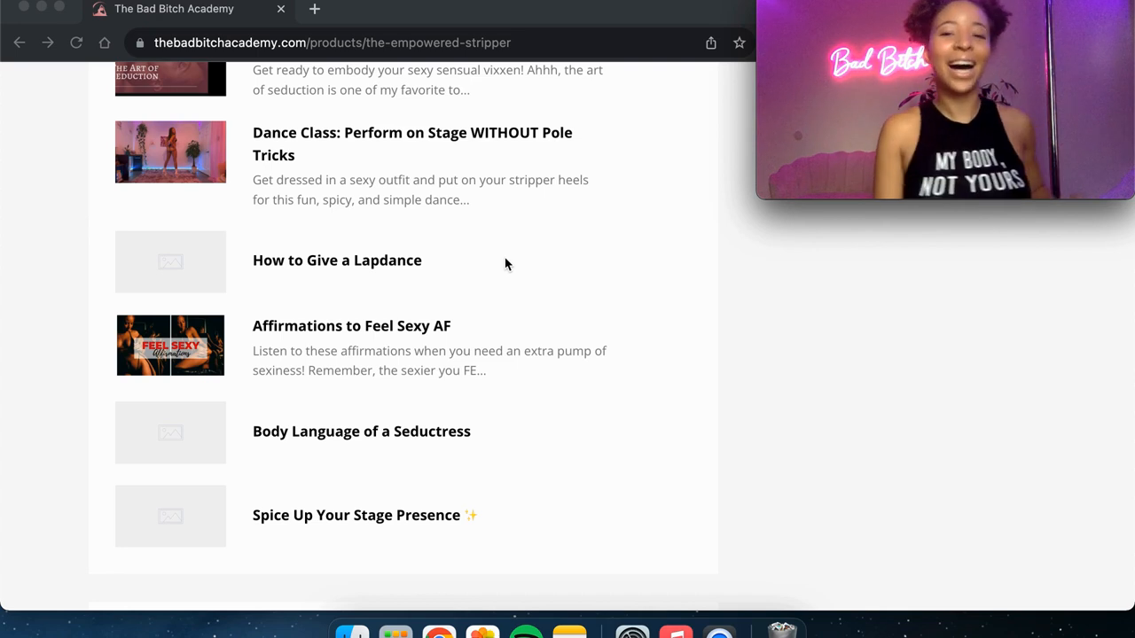
{"action": "scroll", "scroll_direction": "down", "scroll_amount": 3}
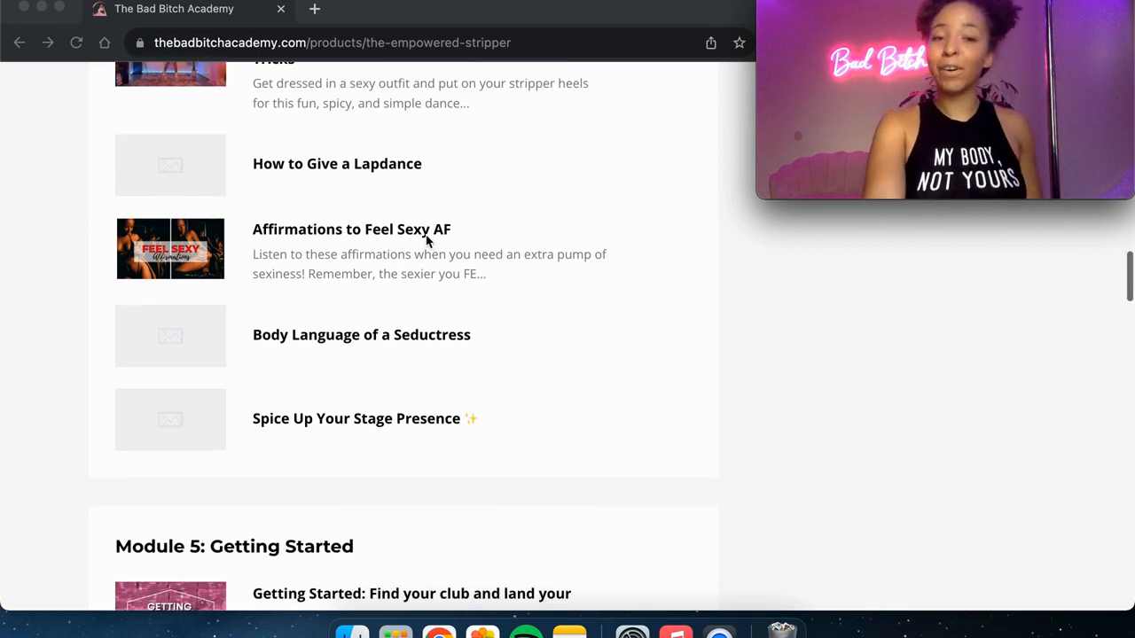
{"action": "mouse_move", "coordinate": [637, 326]}
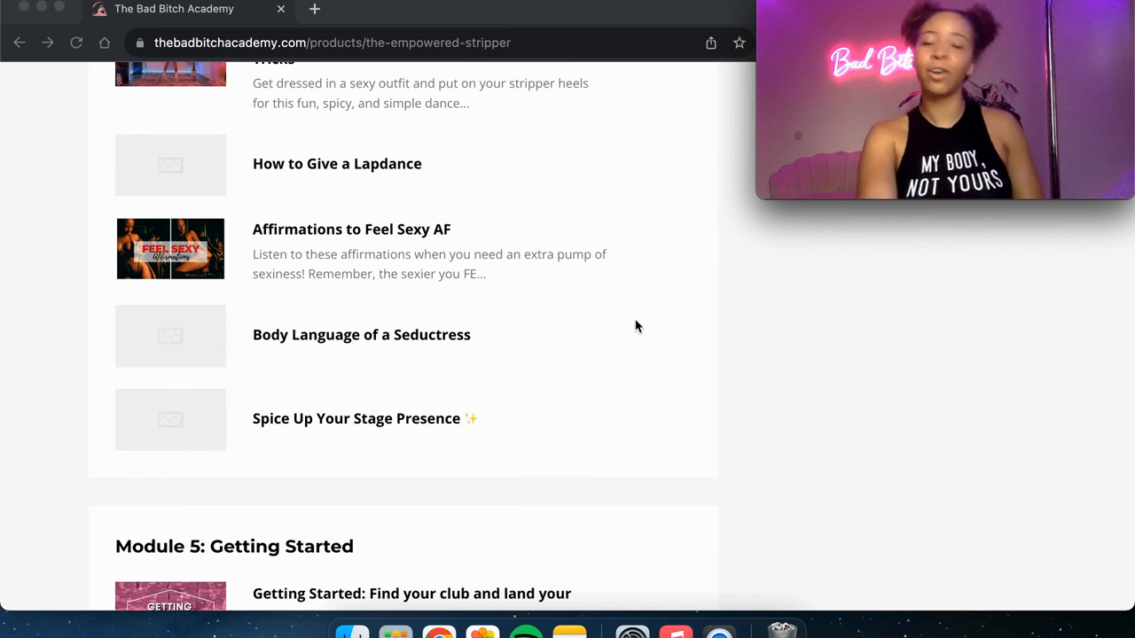
{"action": "scroll", "scroll_direction": "down", "scroll_amount": 3}
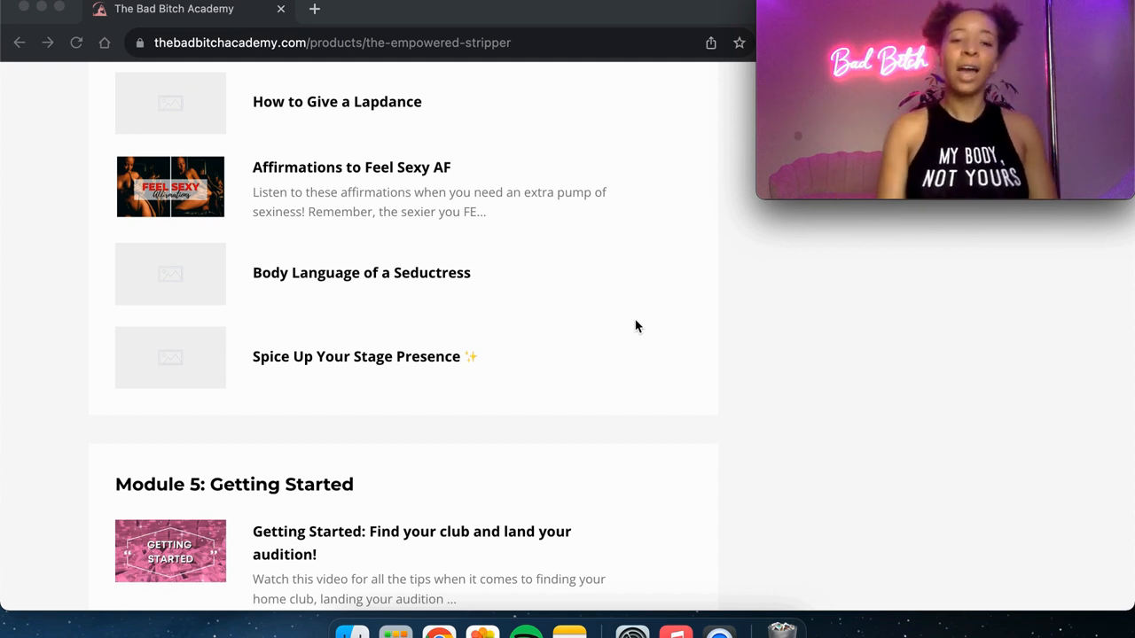
{"action": "mouse_move", "coordinate": [531, 377]}
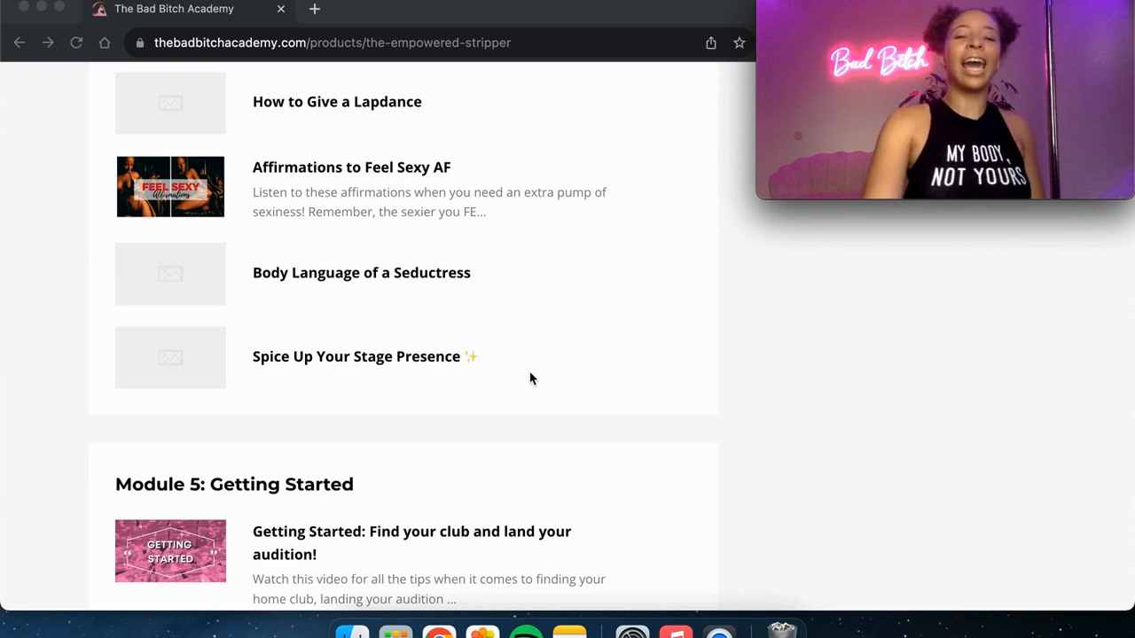
{"action": "scroll", "scroll_direction": "up", "scroll_amount": 3}
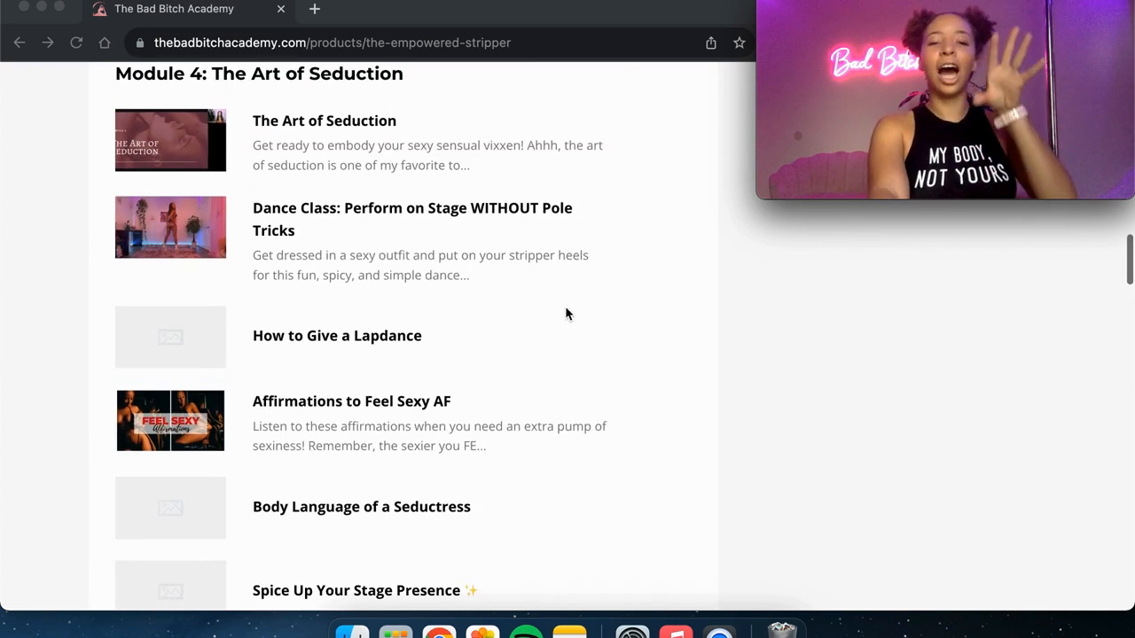
{"action": "scroll", "scroll_direction": "down", "scroll_amount": 3}
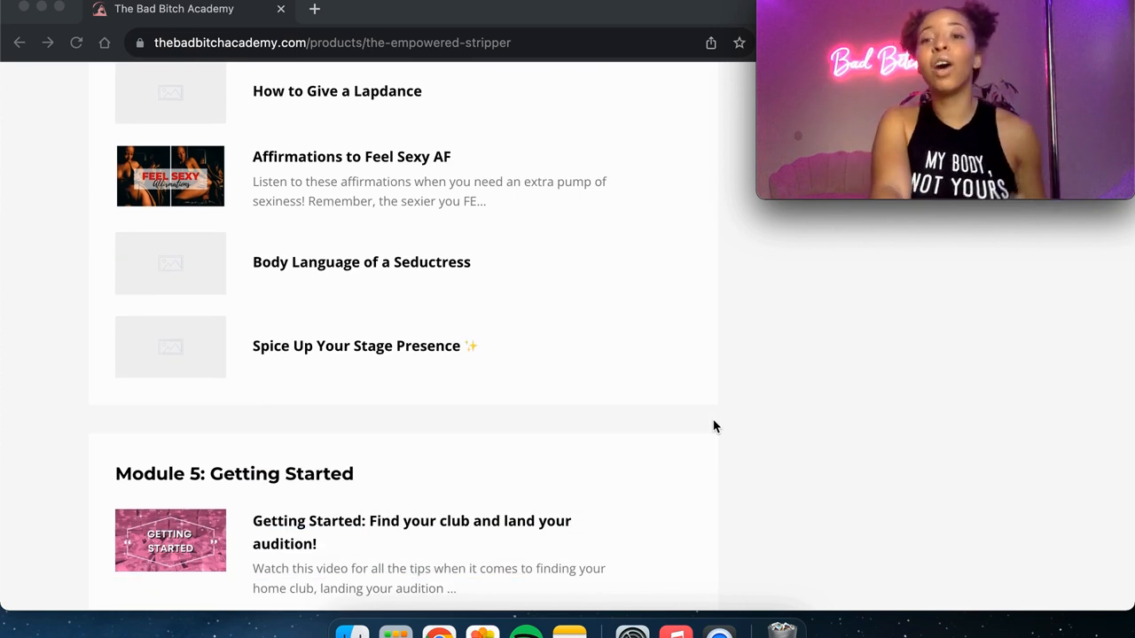
- Scroll past Tipping Club Staff to 'Stripper Advice for your first day!' and Module 6's heading
{"action": "scroll", "scroll_direction": "down", "scroll_amount": 3}
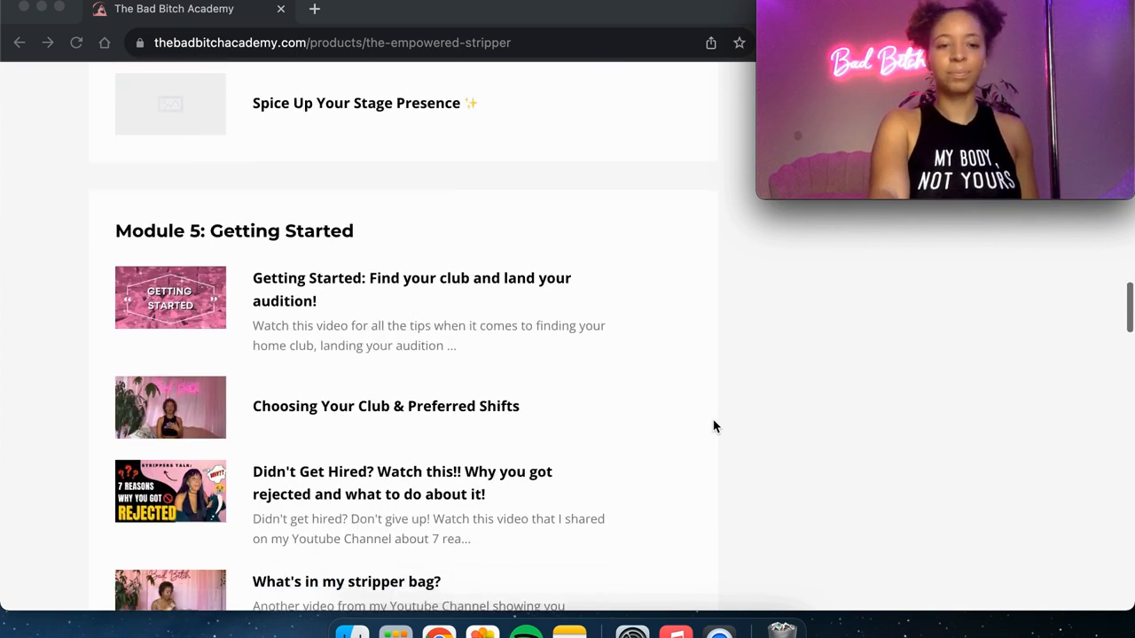
{"action": "scroll", "scroll_direction": "down", "scroll_amount": 3}
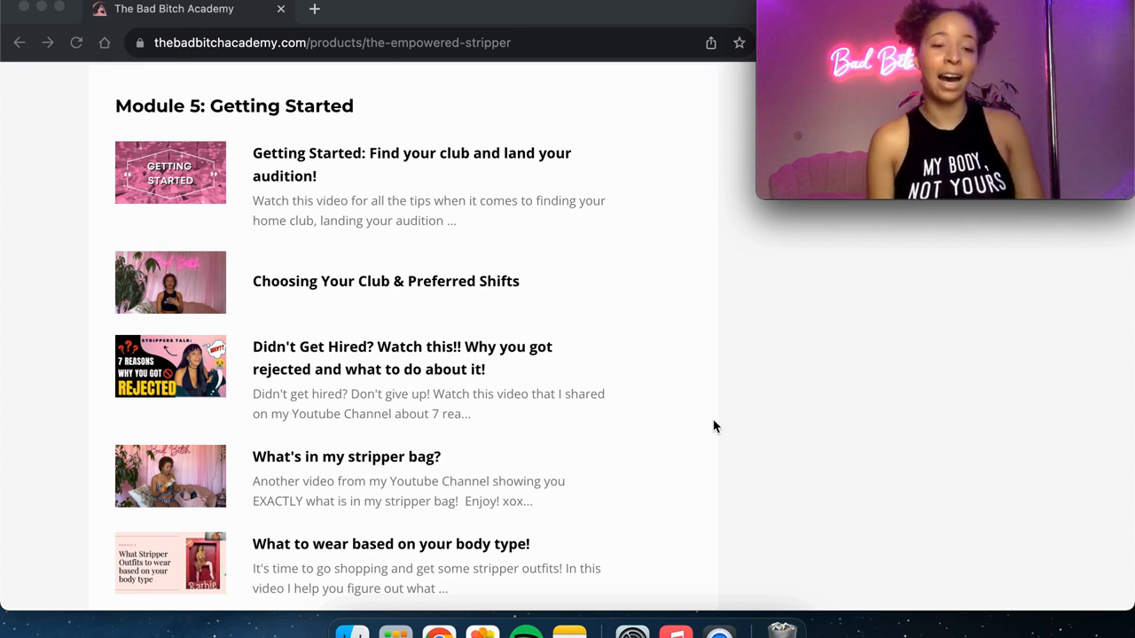
{"action": "scroll", "scroll_direction": "down", "scroll_amount": 3}
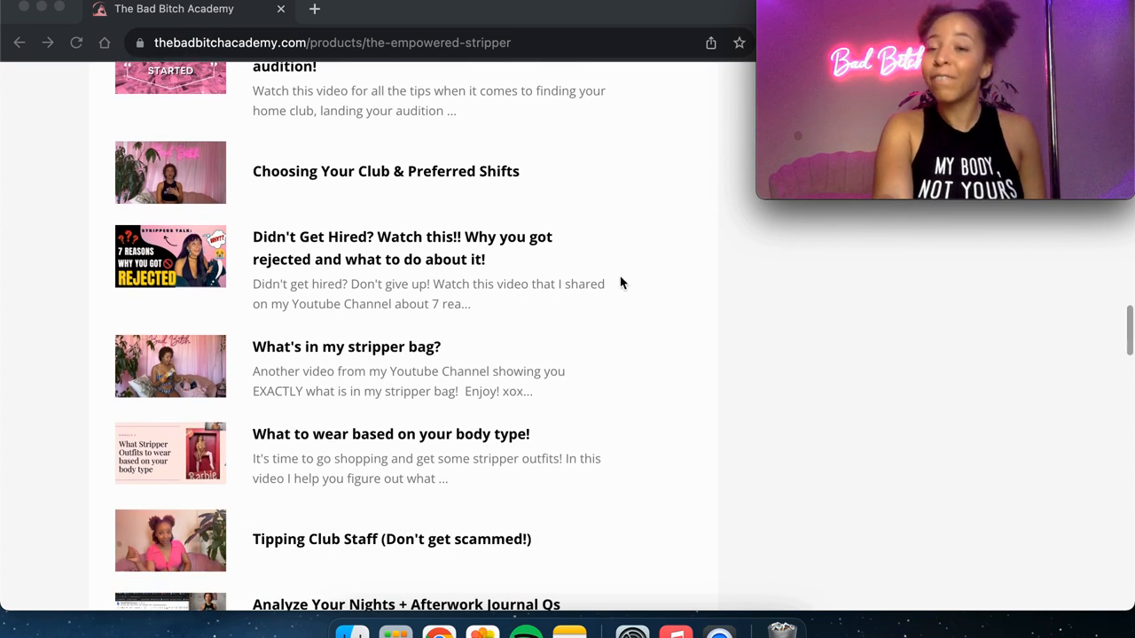
{"action": "mouse_move", "coordinate": [637, 274]}
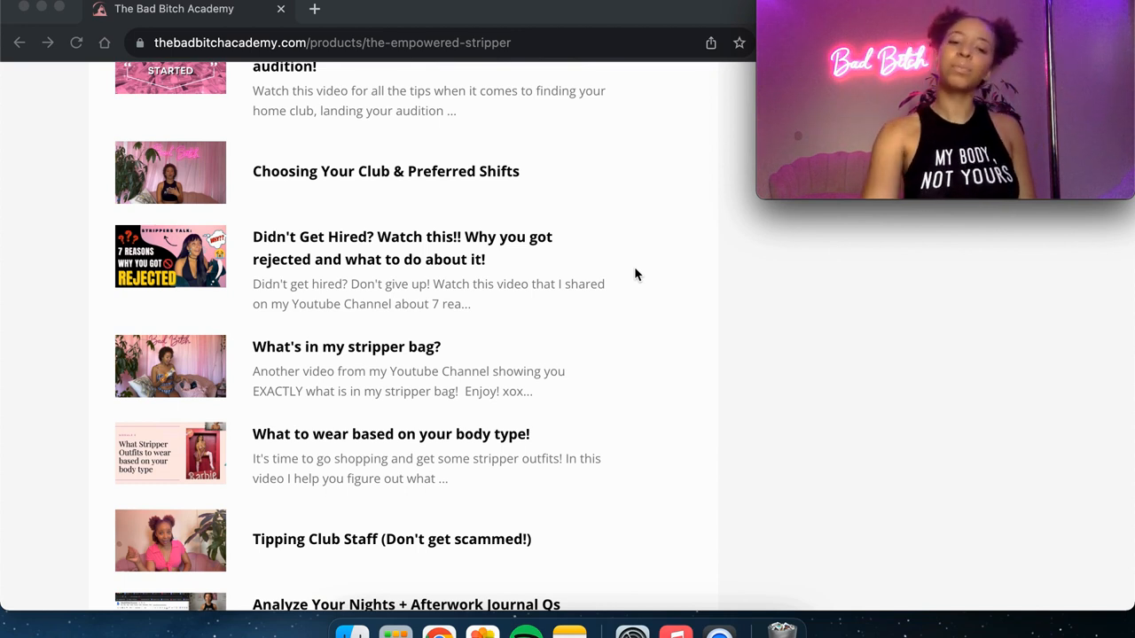
{"action": "scroll", "scroll_direction": "down", "scroll_amount": 3}
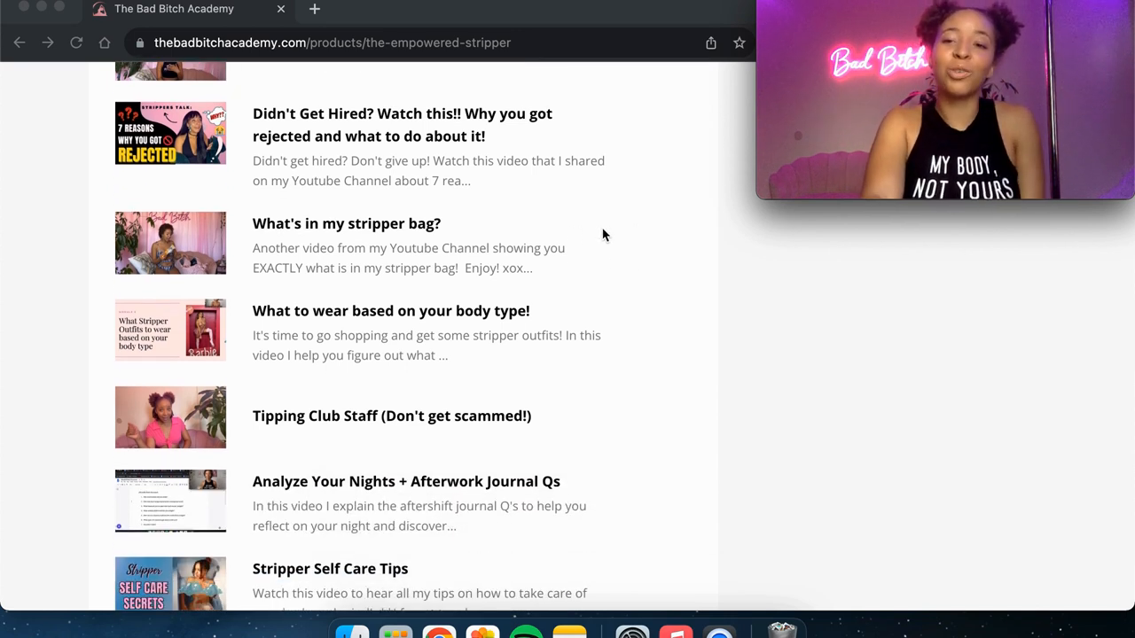
{"action": "scroll", "scroll_direction": "down", "scroll_amount": 3}
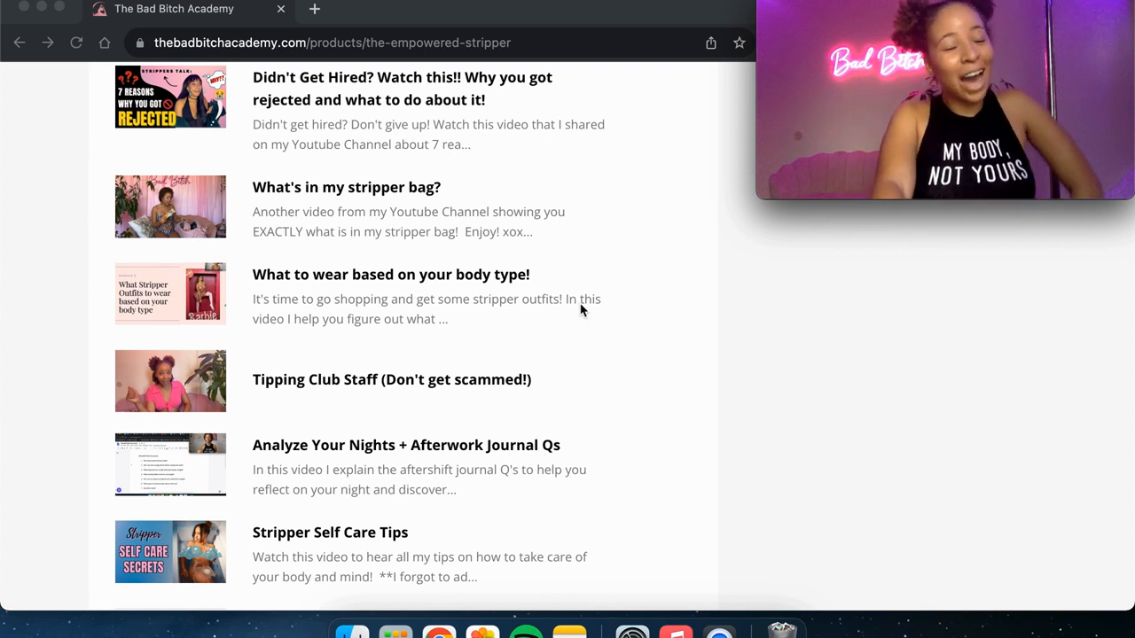
{"action": "scroll", "scroll_direction": "down", "scroll_amount": 3}
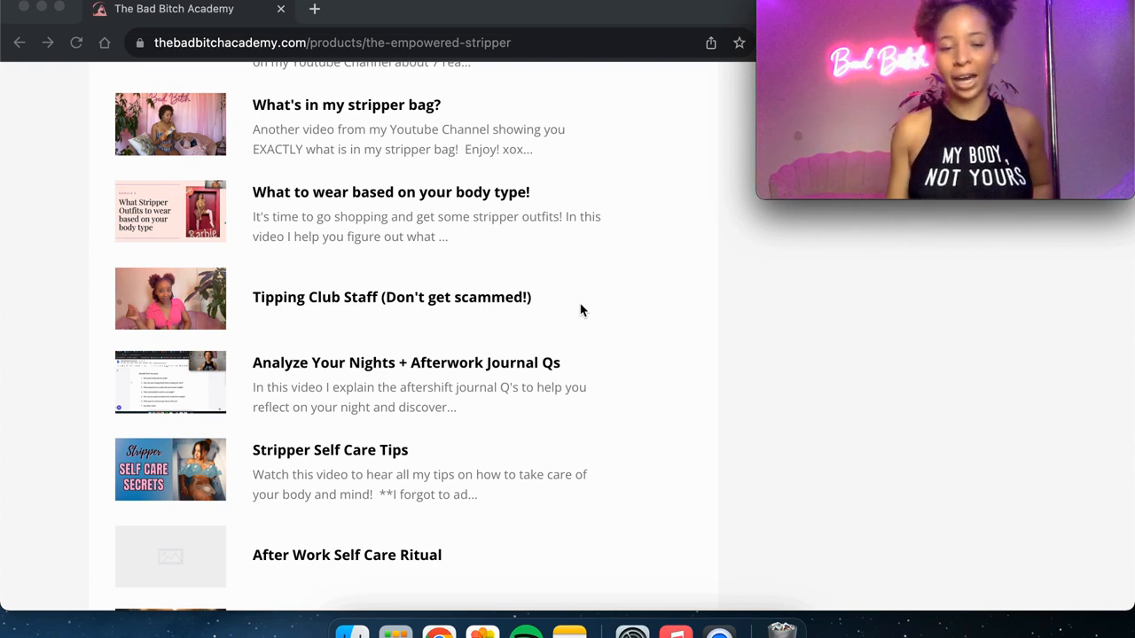
{"action": "scroll", "scroll_direction": "down", "scroll_amount": 3}
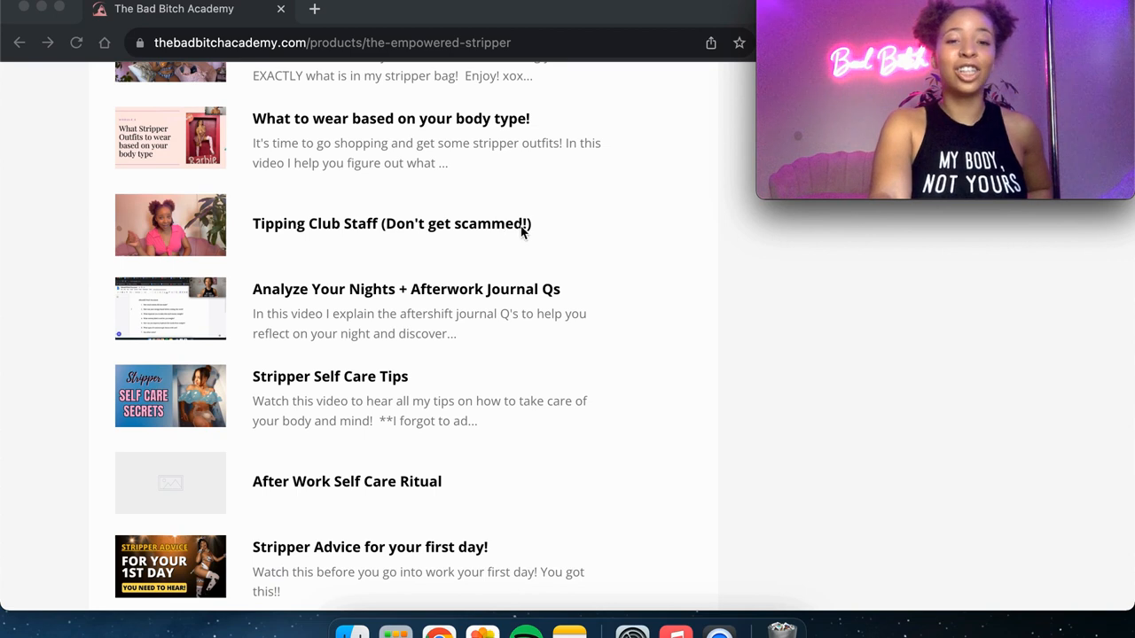
{"action": "mouse_move", "coordinate": [549, 229]}
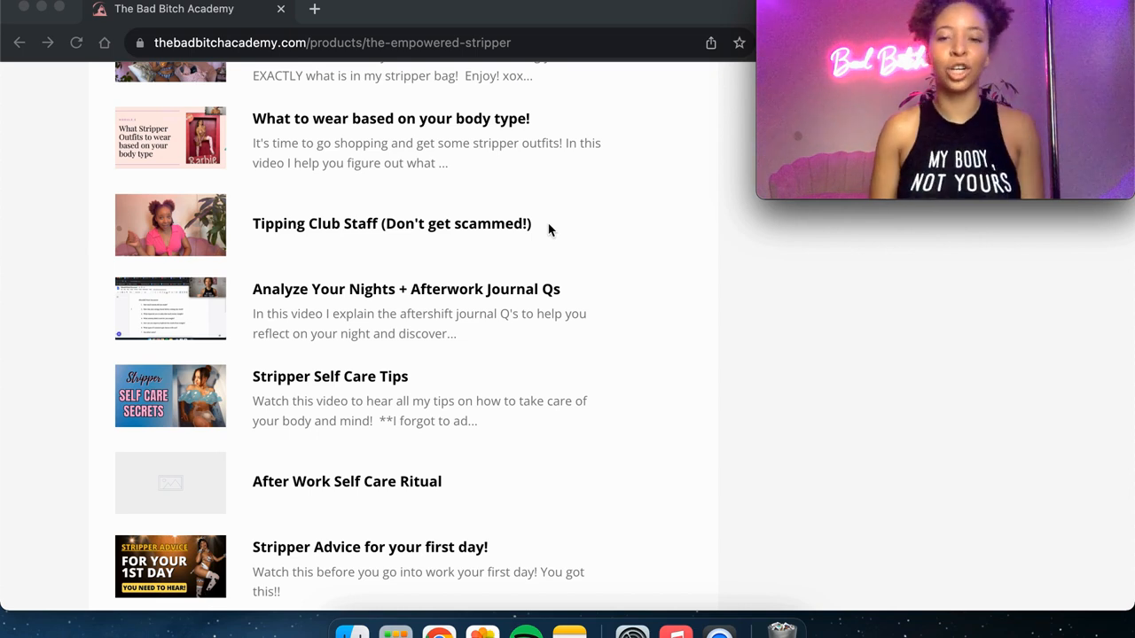
{"action": "scroll", "scroll_direction": "down", "scroll_amount": 3}
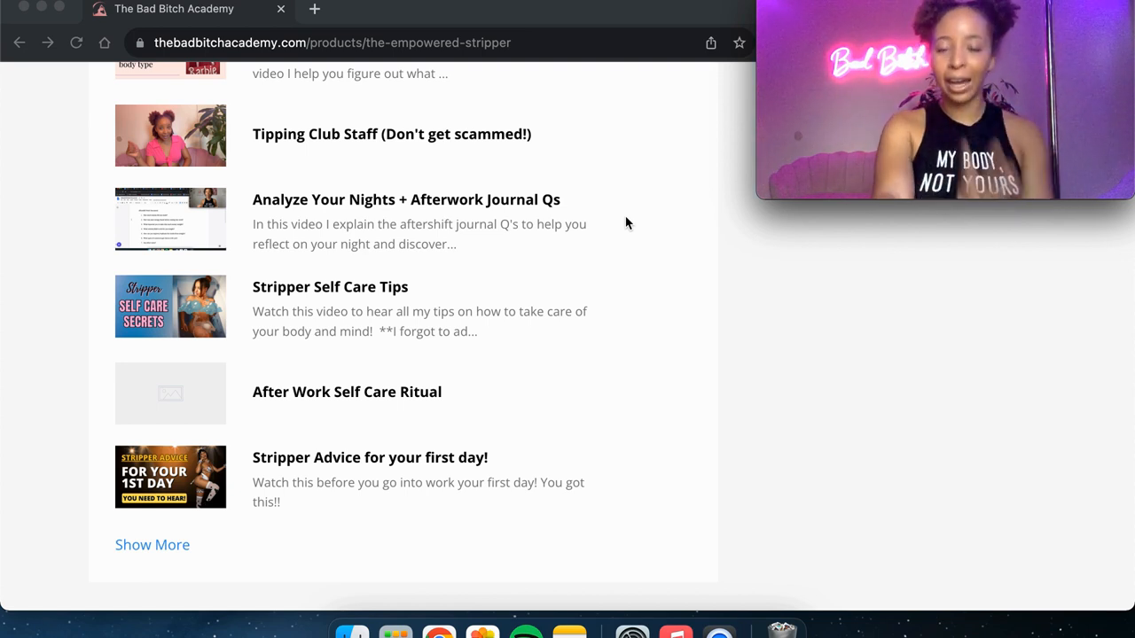
{"action": "mouse_move", "coordinate": [346, 314]}
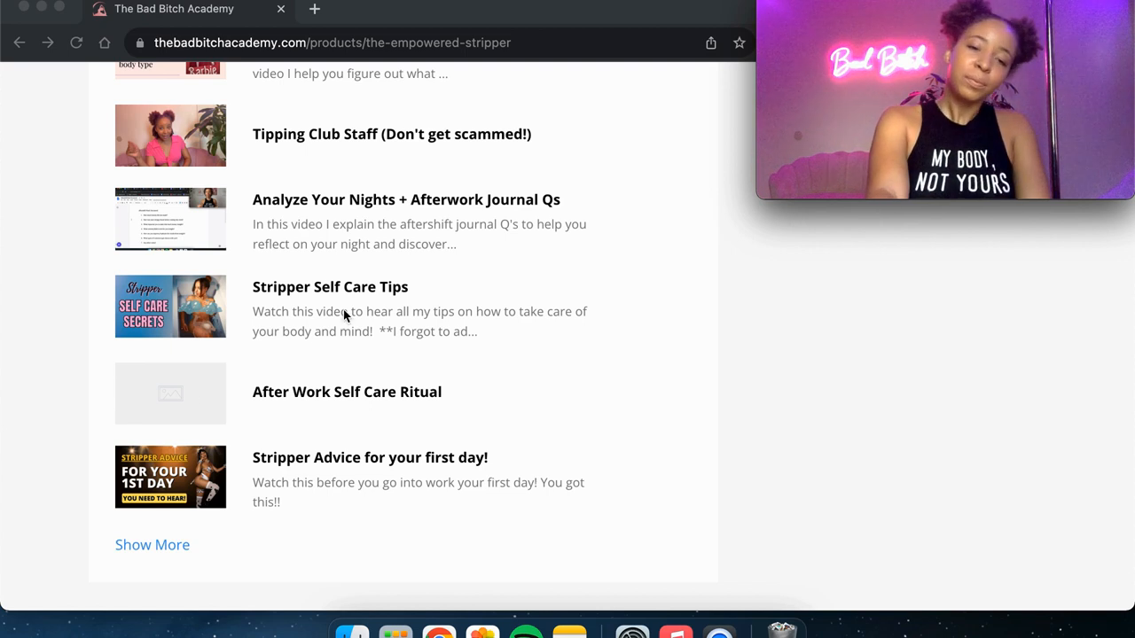
{"action": "mouse_move", "coordinate": [412, 301]}
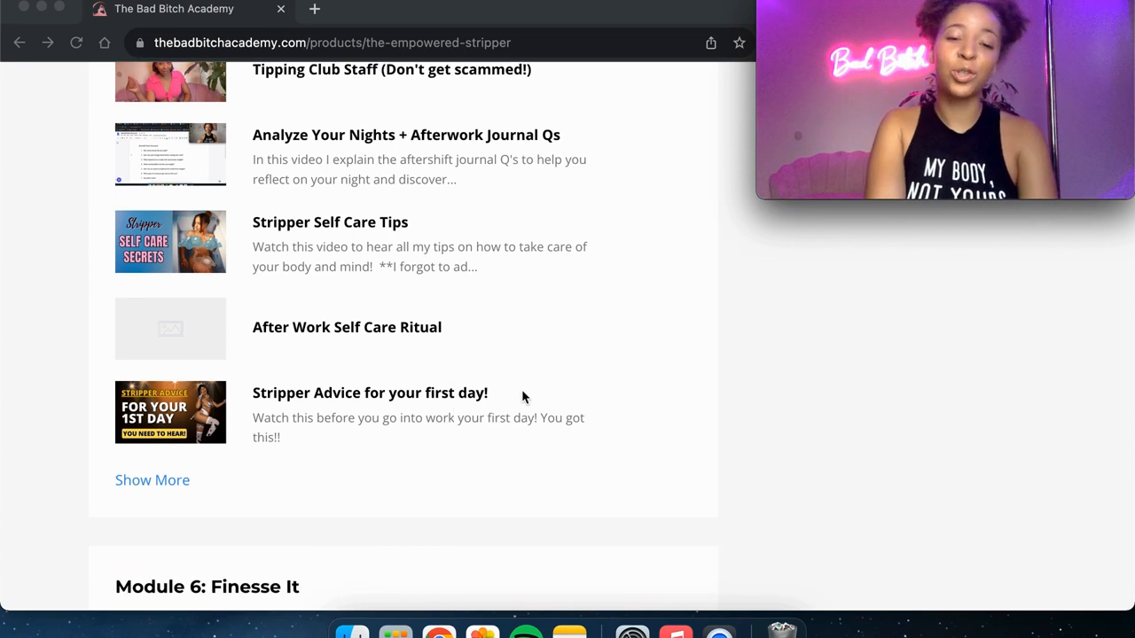
{"action": "mouse_move", "coordinate": [526, 410]}
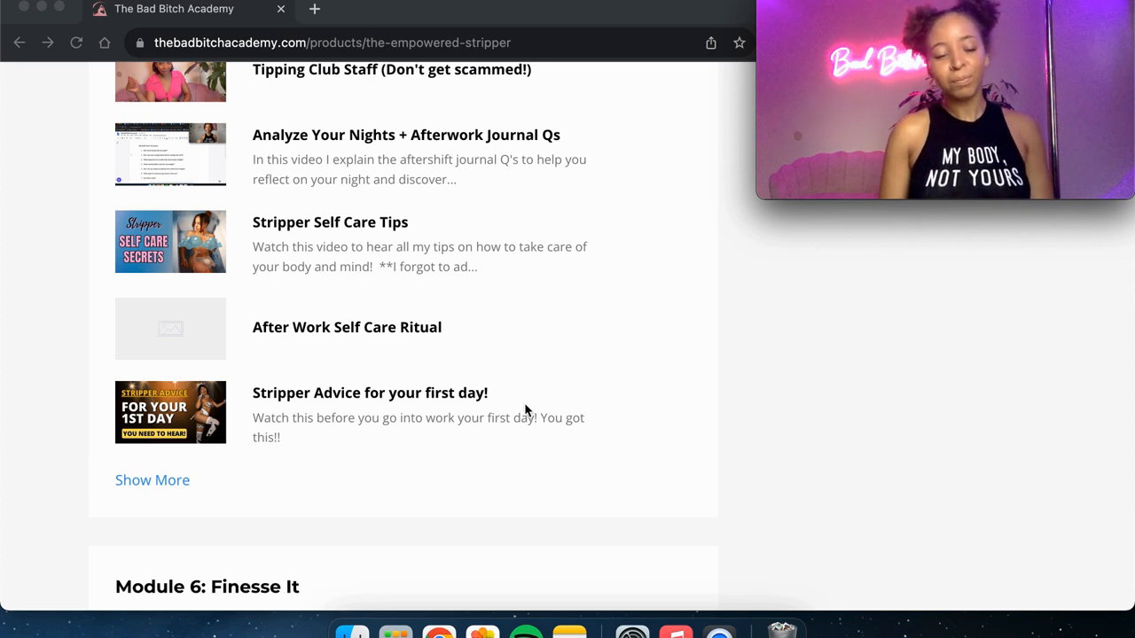
- Scroll through Module 6: Finesse It from Introduction to 'Common Objections & What to Say'
{"action": "scroll", "scroll_direction": "down", "scroll_amount": 3}
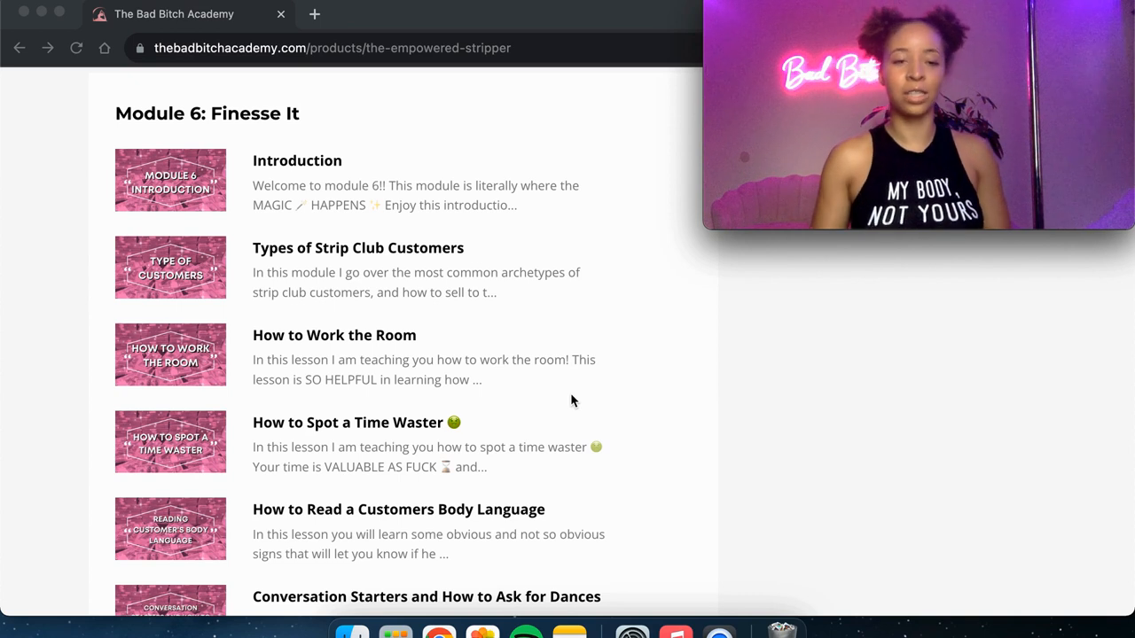
{"action": "scroll", "scroll_direction": "down", "scroll_amount": 3}
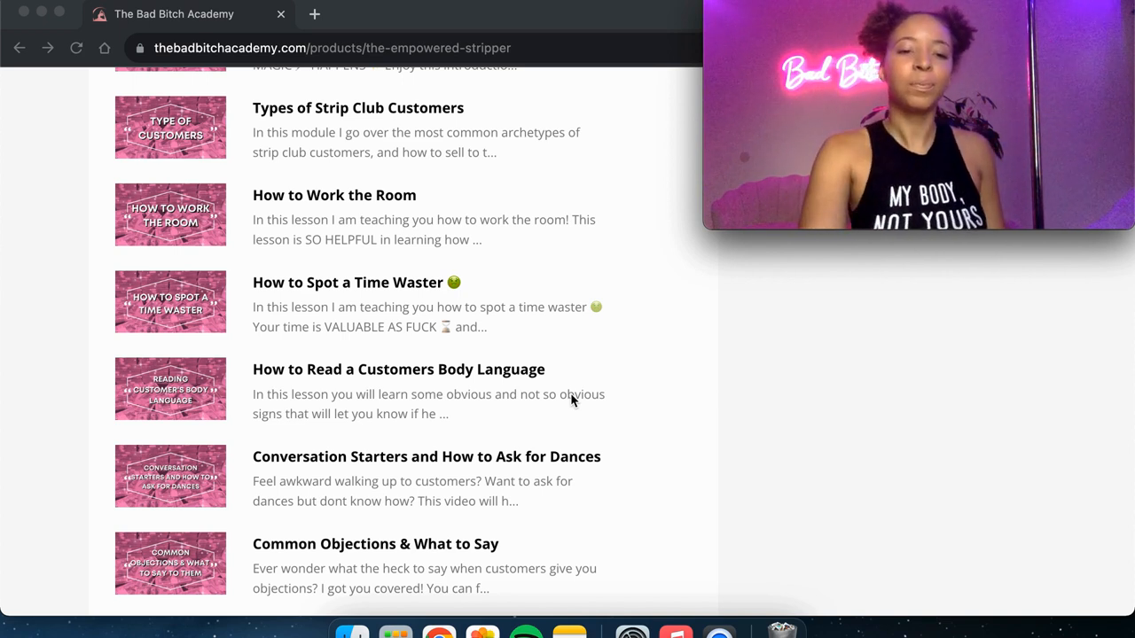
- Scroll past the $20 dances lesson to 'How to Handle Rejection Part 1: Mindset'
{"action": "scroll", "scroll_direction": "down", "scroll_amount": 3}
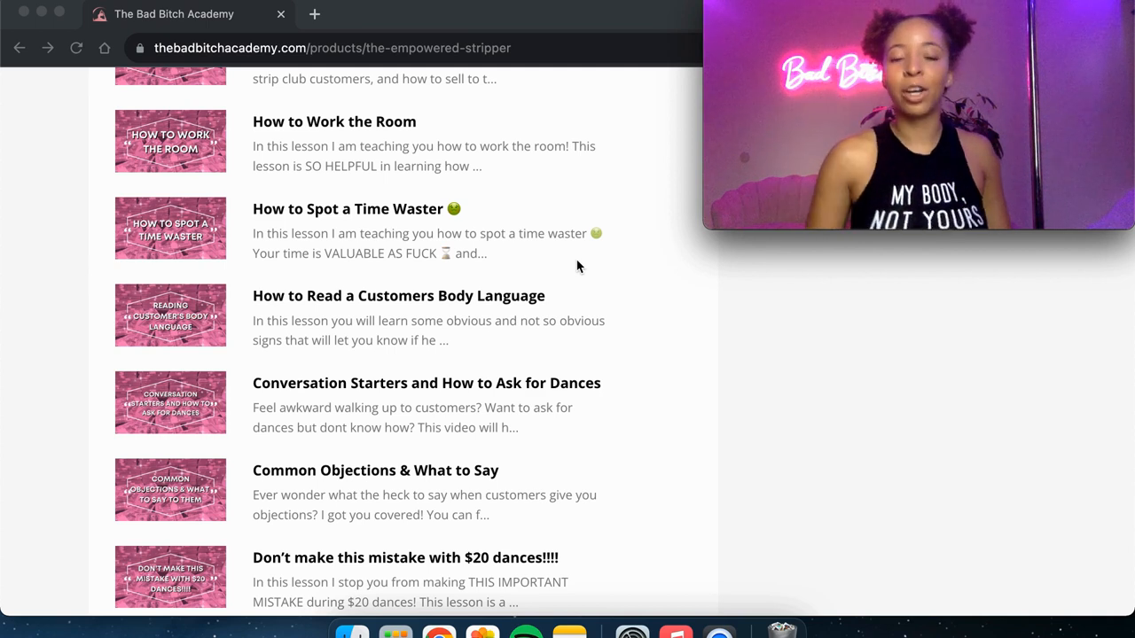
{"action": "scroll", "scroll_direction": "down", "scroll_amount": 3}
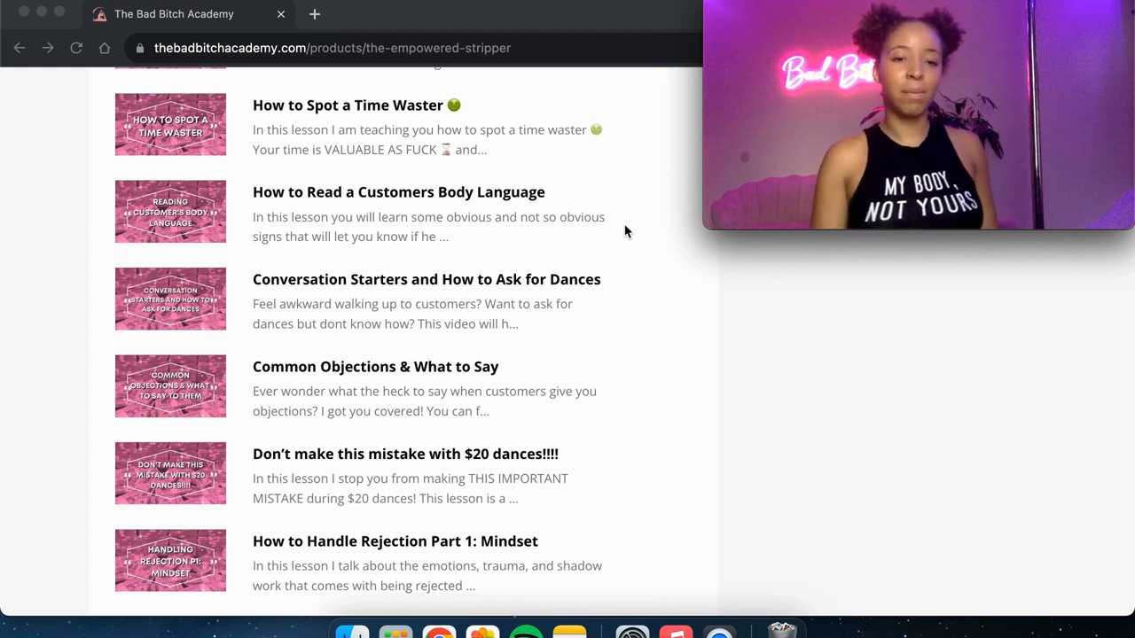
{"action": "scroll", "scroll_direction": "down", "scroll_amount": 3}
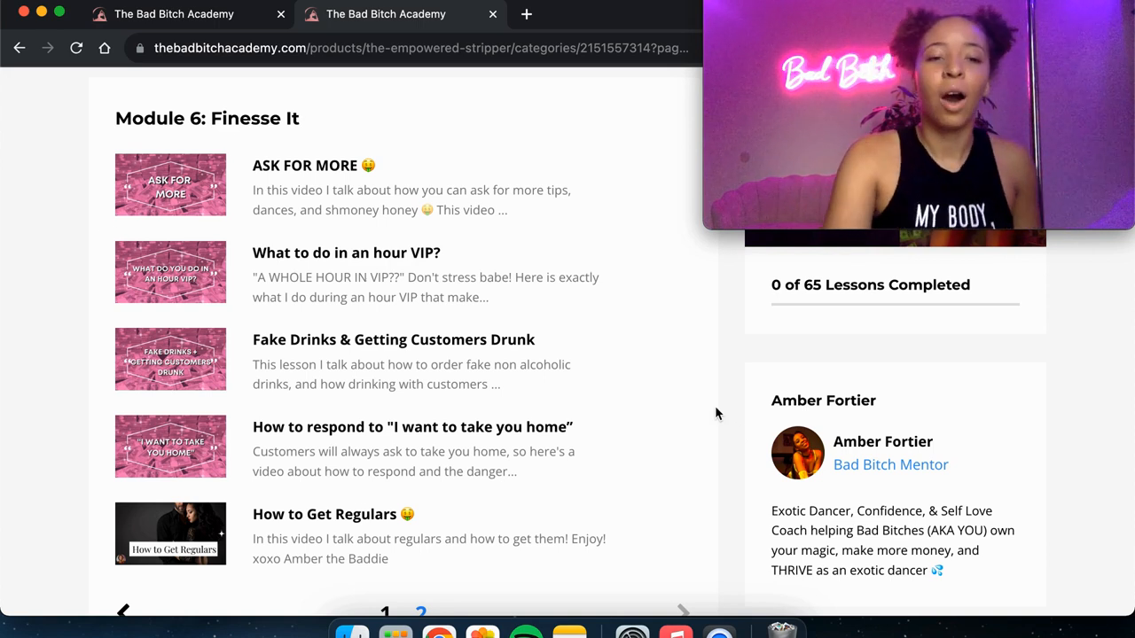
{"action": "mouse_move", "coordinate": [831, 339]}
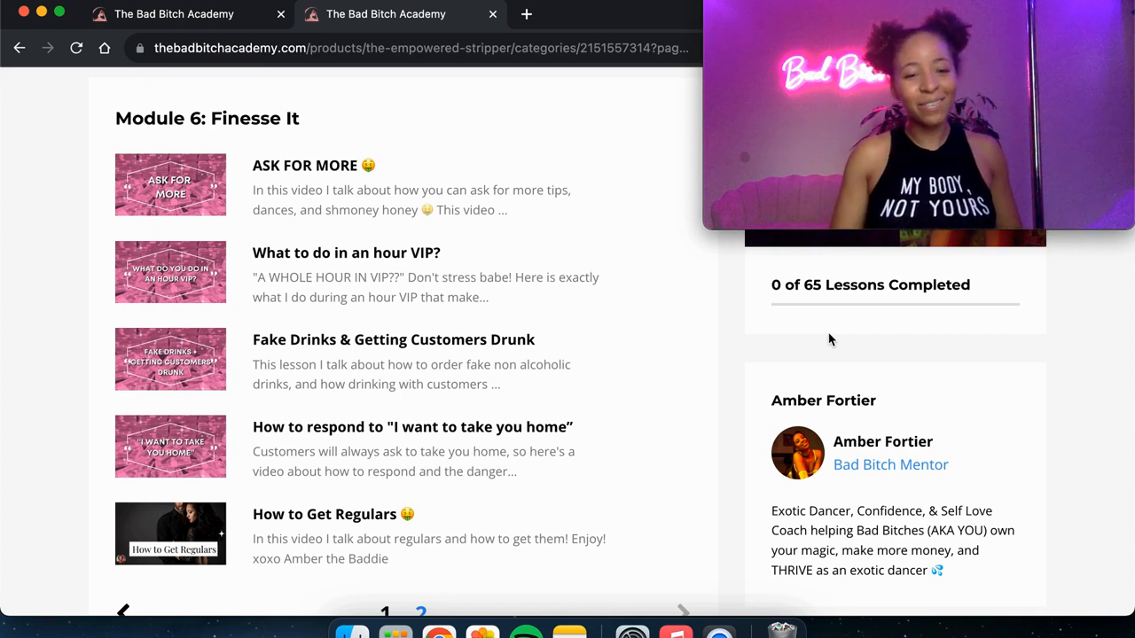
{"action": "mouse_move", "coordinate": [587, 452]}
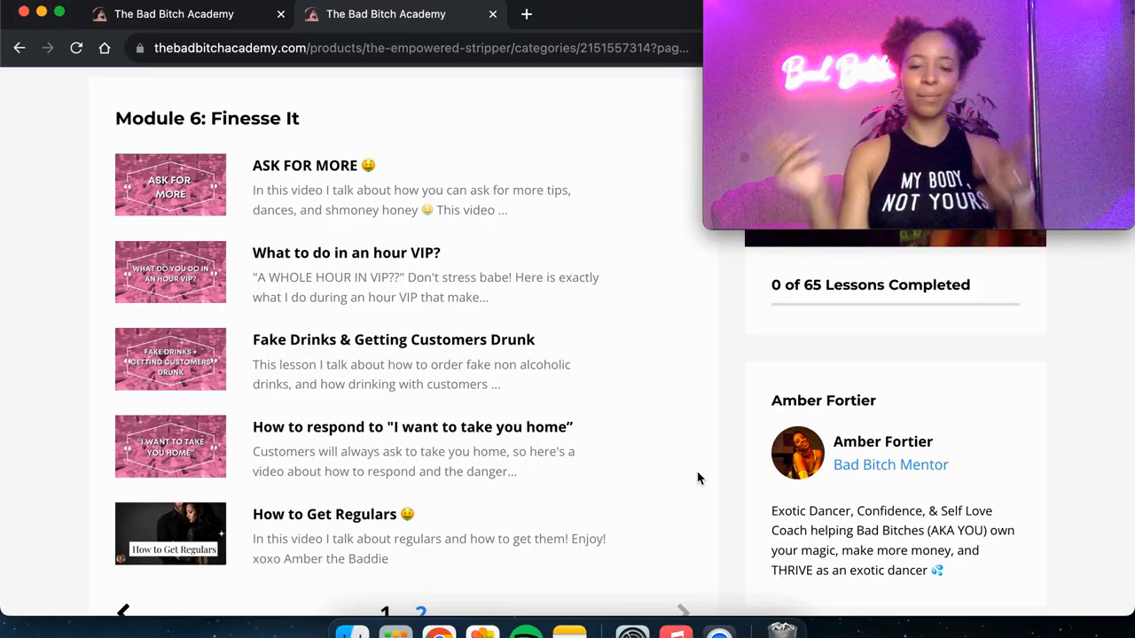
- Scroll past the rejection lessons to Module 7: Manifest It and Module 8: Become A Top Earner
{"action": "scroll", "scroll_direction": "down", "scroll_amount": 3}
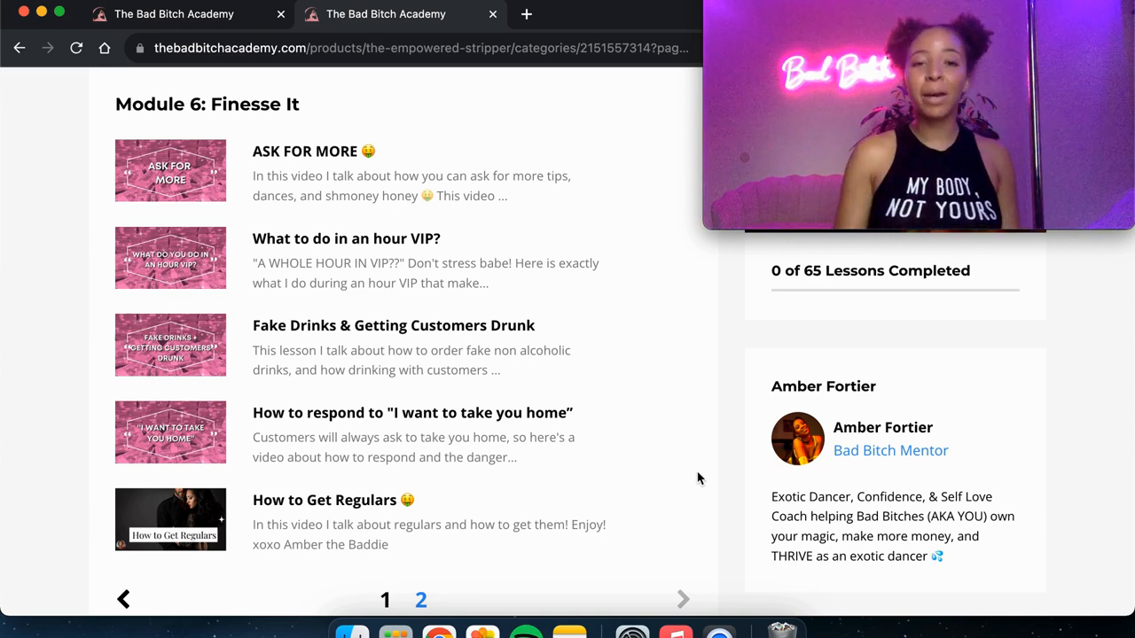
{"action": "mouse_move", "coordinate": [170, 187]}
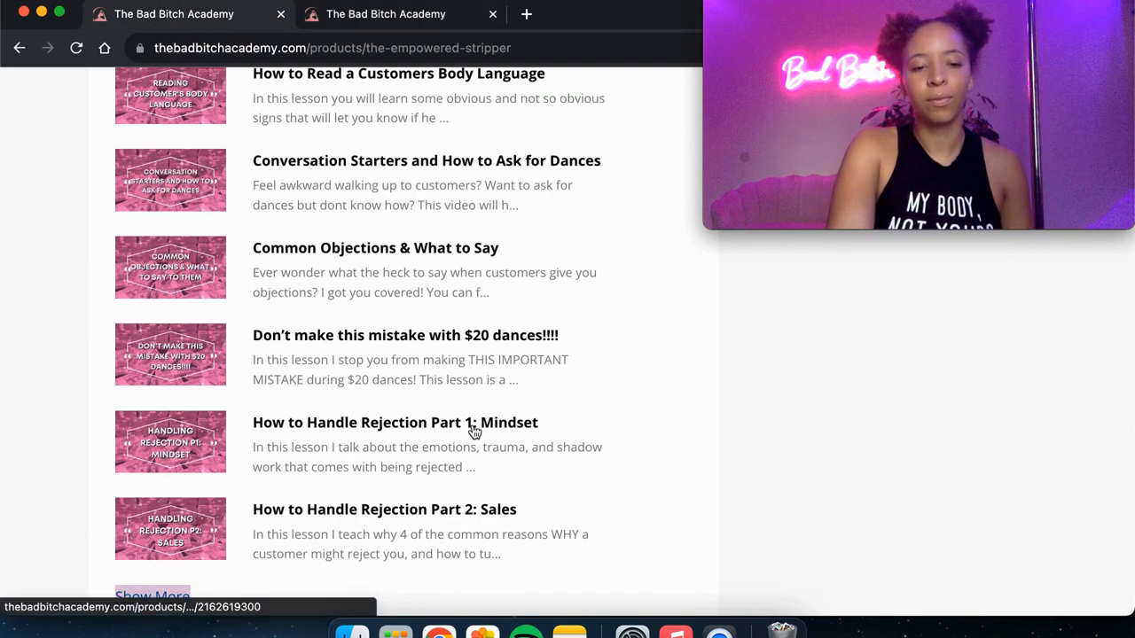
{"action": "scroll", "scroll_direction": "down", "scroll_amount": 3}
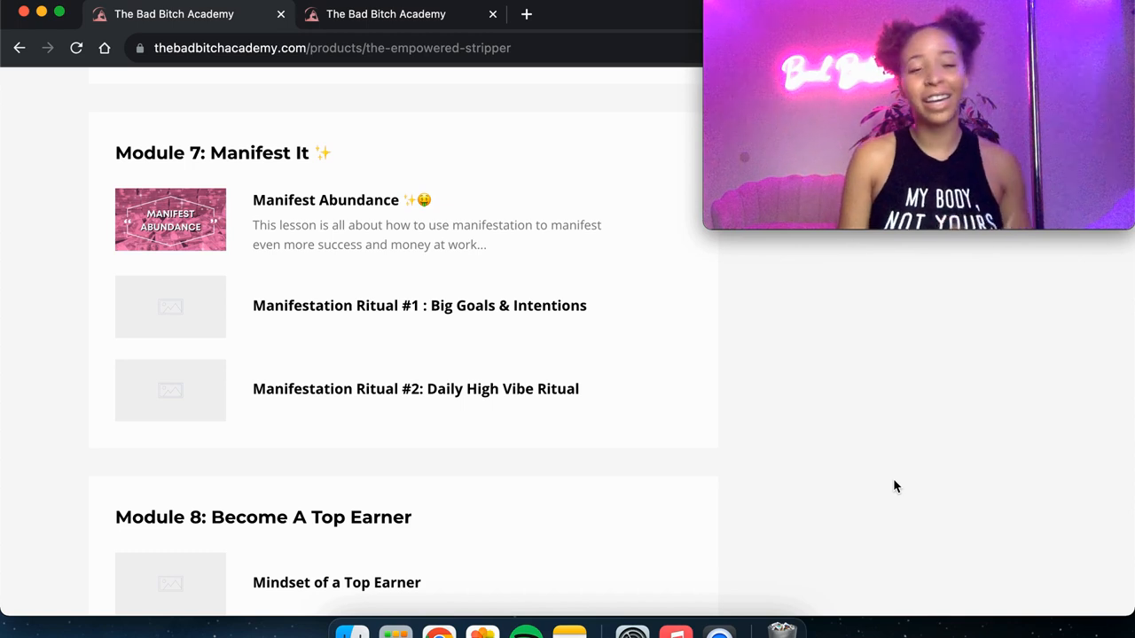
{"action": "scroll", "scroll_direction": "down", "scroll_amount": 3}
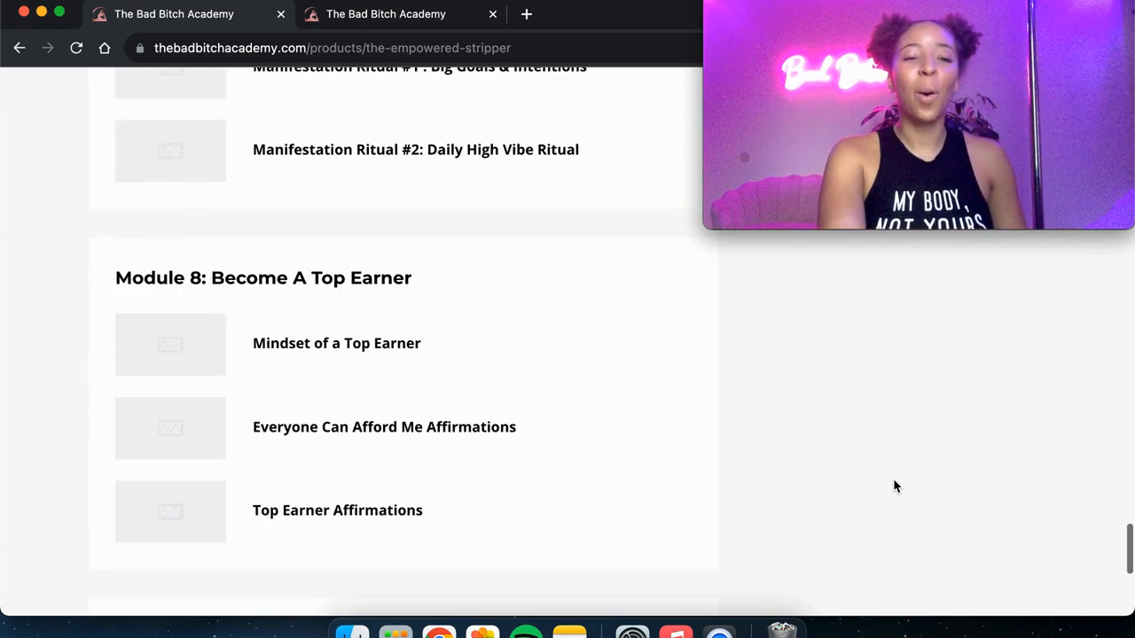
- Scroll to show Module 8's three lessons and the Module 9: Boss Bitch heading
{"action": "scroll", "scroll_direction": "down", "scroll_amount": 3}
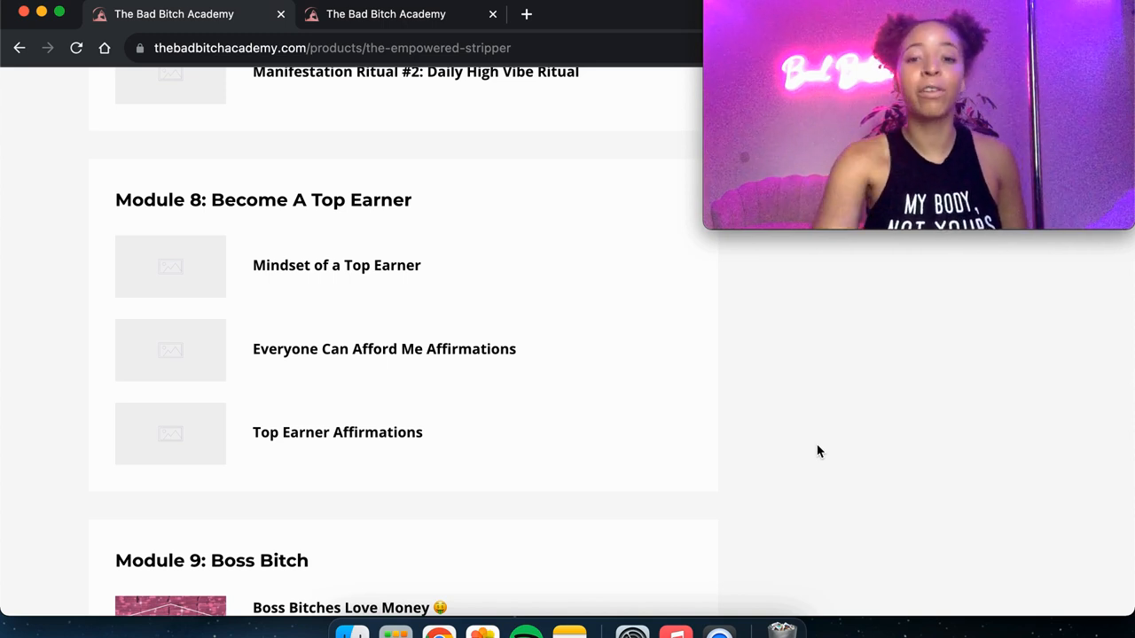
- Scroll to page 2 of the Empowered Stripper course, starting at Module 10: Sad Bitch, Still A Bad Bitch
{"action": "scroll", "scroll_direction": "down", "scroll_amount": 3}
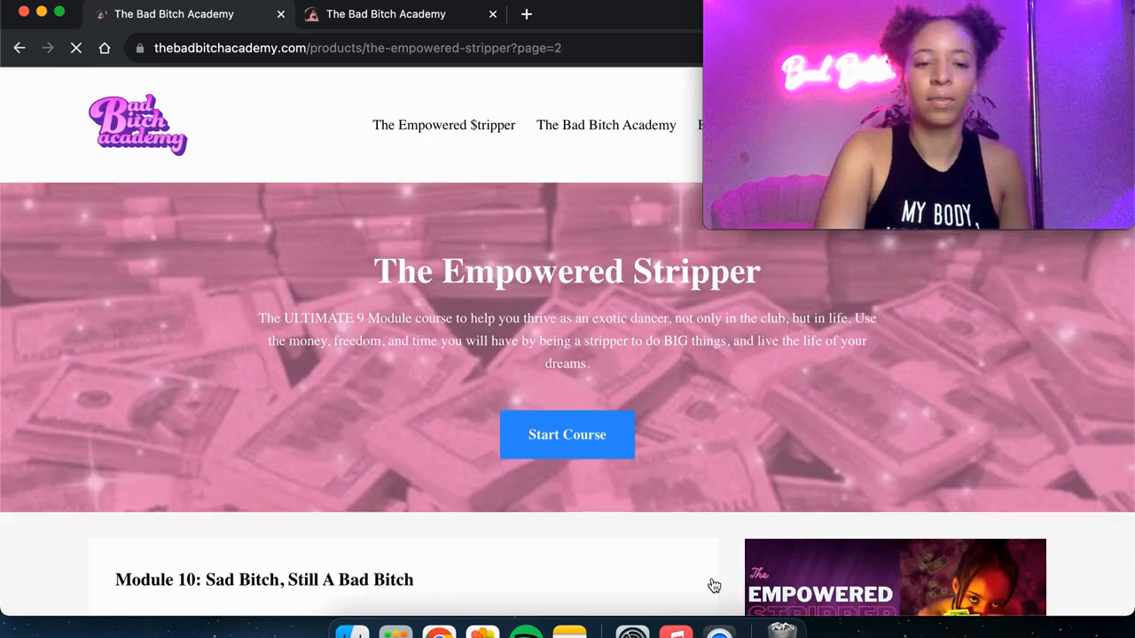
- Scroll past the page 2 banner to Module 10's four lessons, with Module 11 below
{"action": "scroll", "scroll_direction": "down", "scroll_amount": 3}
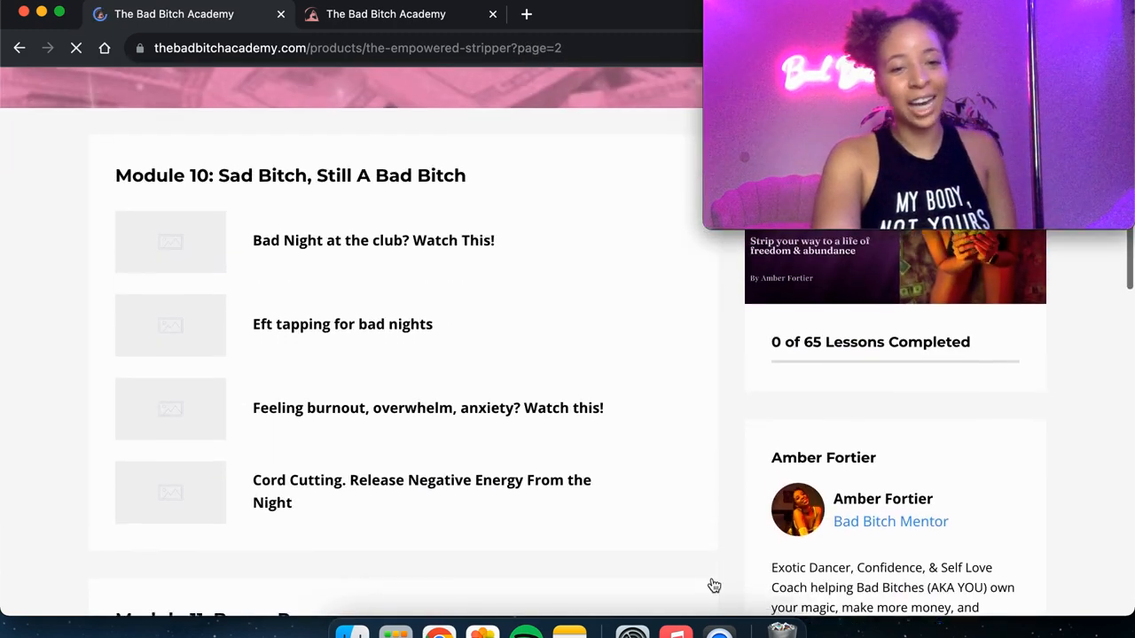
{"action": "scroll", "scroll_direction": "down", "scroll_amount": 3}
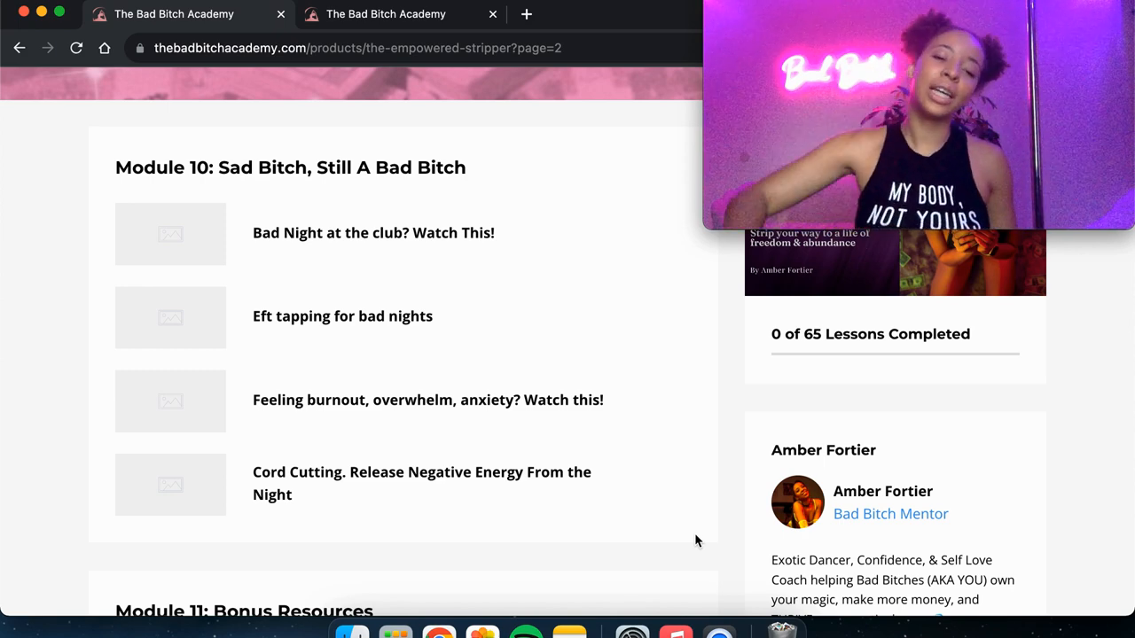
- Scroll through Module 11: Bonus Resources lessons to the Follow Along Practices section
{"action": "scroll", "scroll_direction": "down", "scroll_amount": 3}
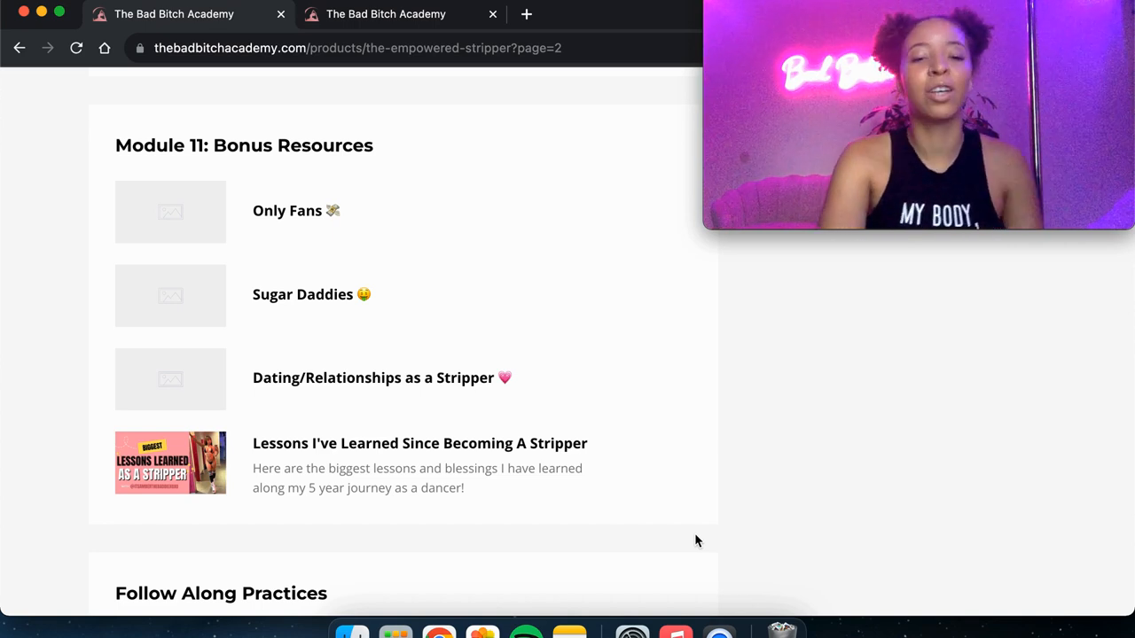
{"action": "scroll", "scroll_direction": "down", "scroll_amount": 3}
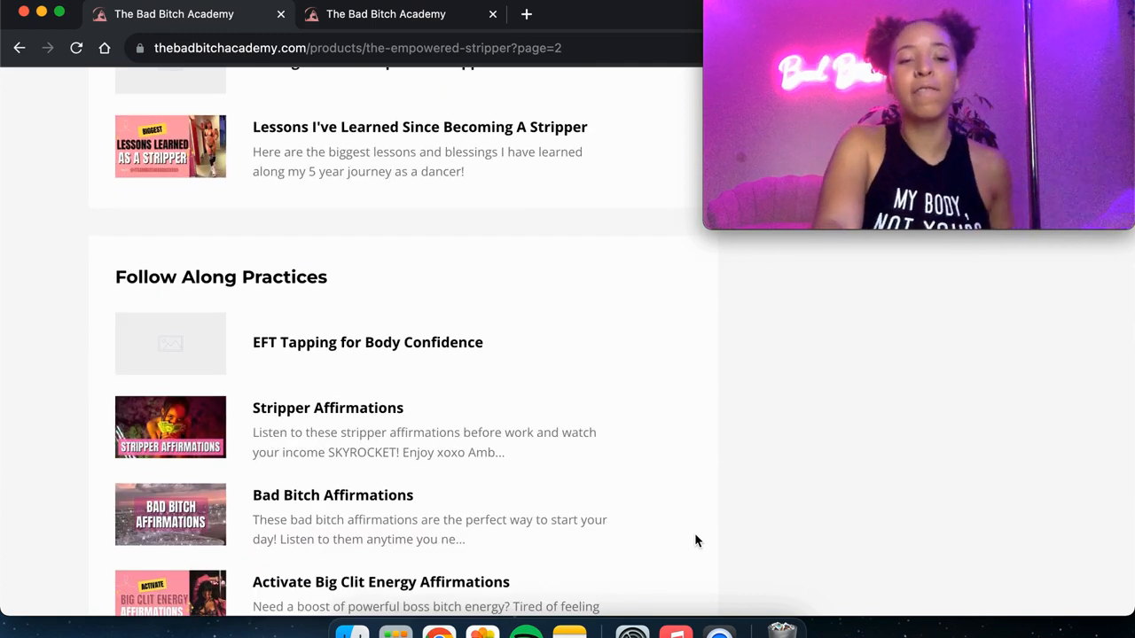
- Scroll to the pagination after After Work Cord Cutting Meditation, then raise screen brightness
{"action": "scroll", "scroll_direction": "down", "scroll_amount": 3}
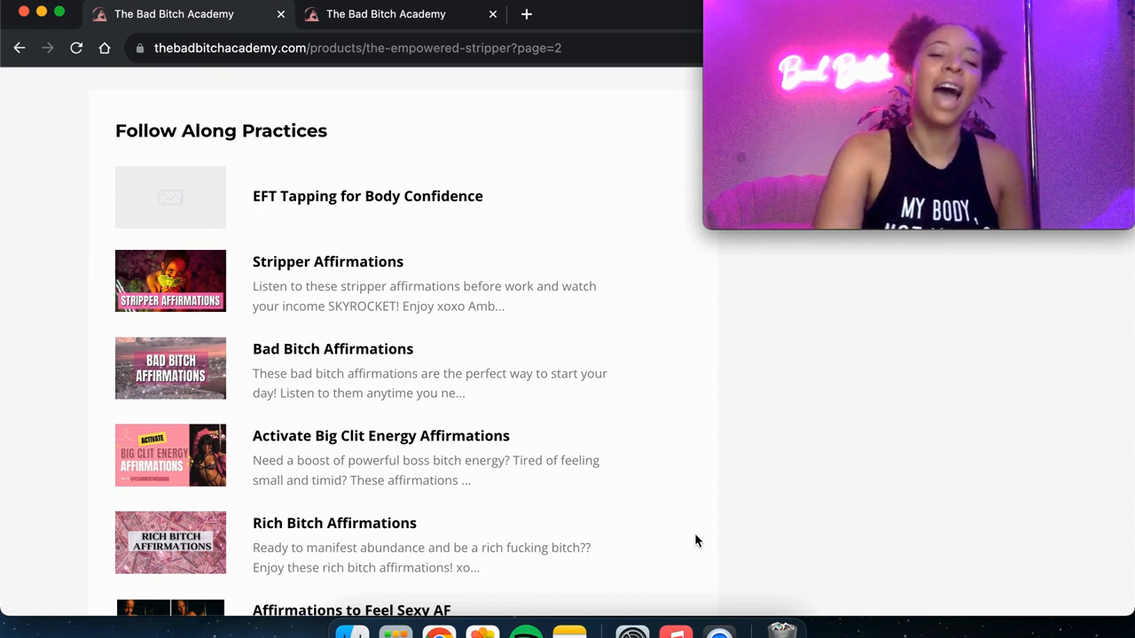
{"action": "scroll", "scroll_direction": "down", "scroll_amount": 3}
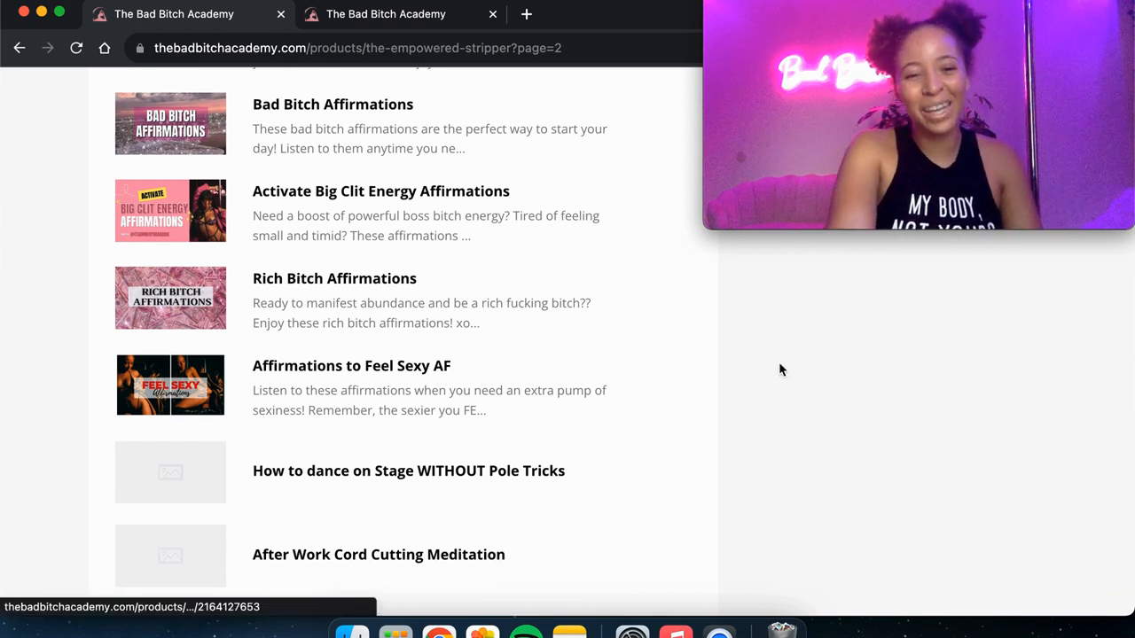
{"action": "scroll", "scroll_direction": "down", "scroll_amount": 3}
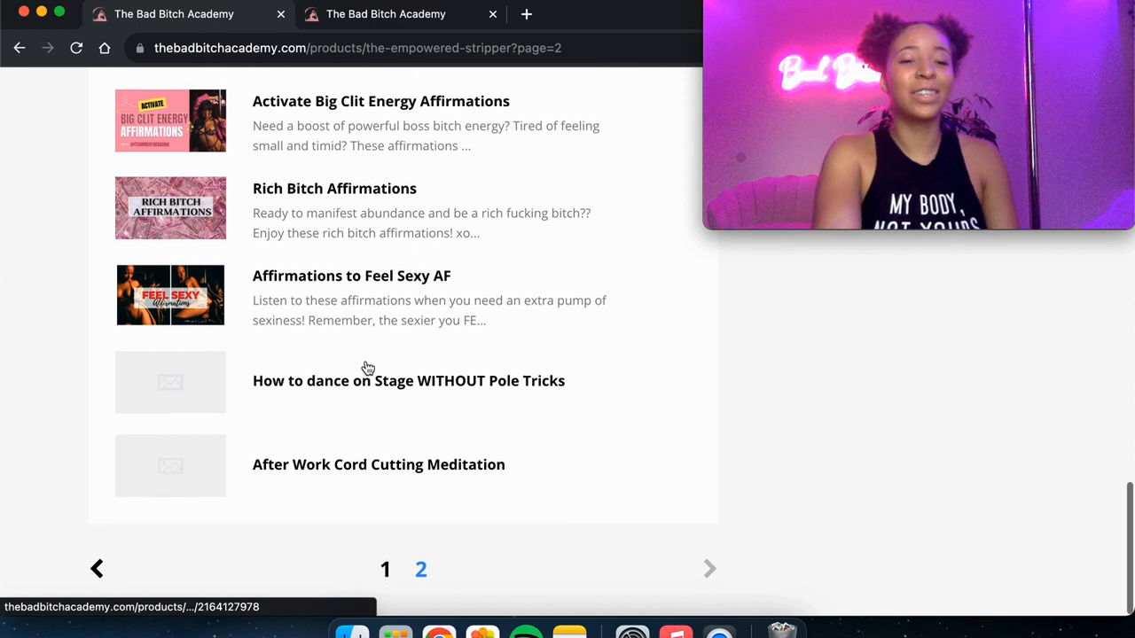
{"action": "mouse_move", "coordinate": [629, 452]}
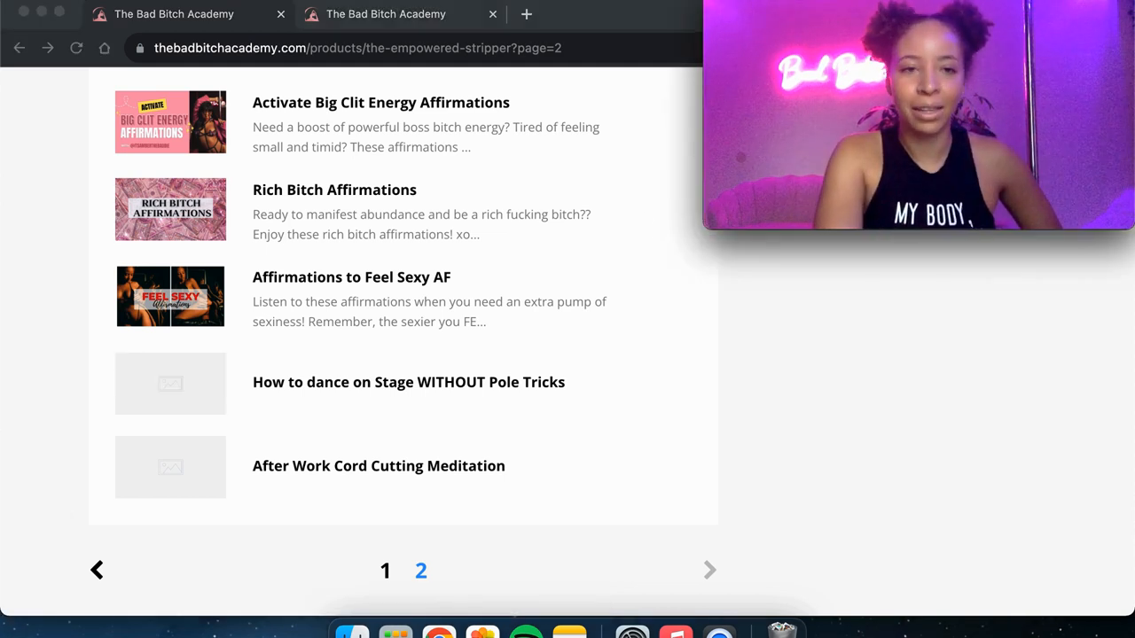
{"action": "mouse_move", "coordinate": [645, 115]}
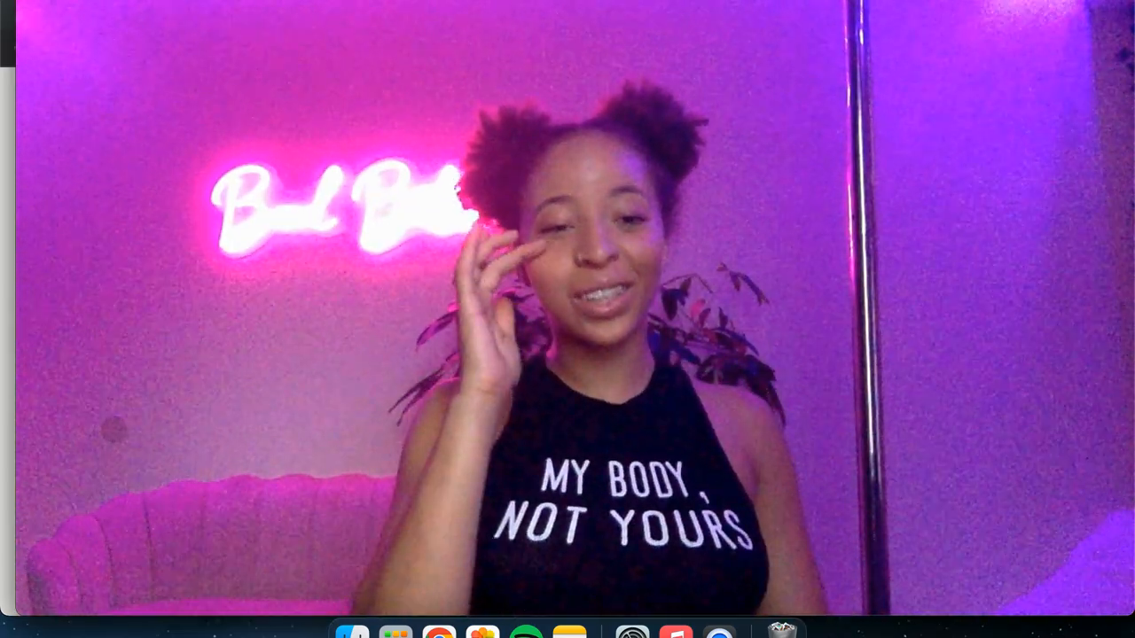
{"action": "key", "text": "BrightnessUp"}
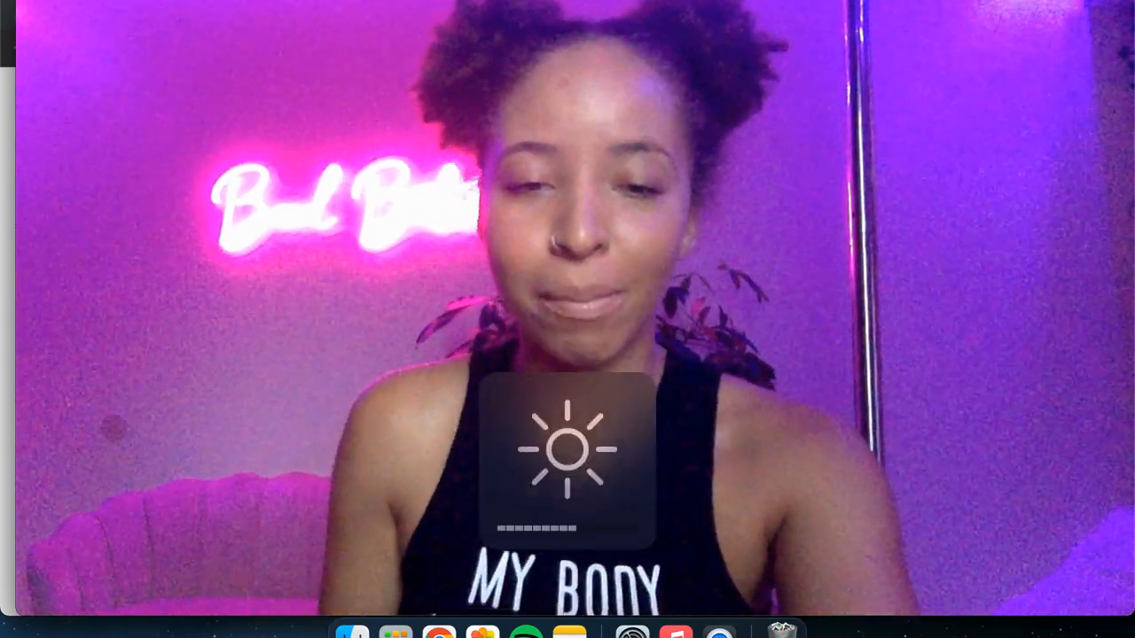